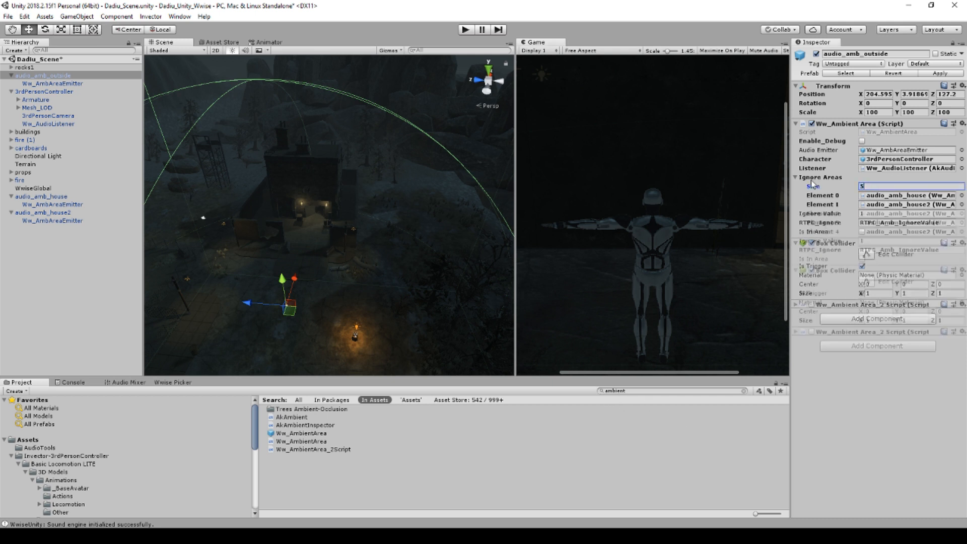
# Check the original script's Ignore Areas size, then bring up Ww_AmbientArea_2Script.cs in Visual Studio.
pyautogui.write('5')
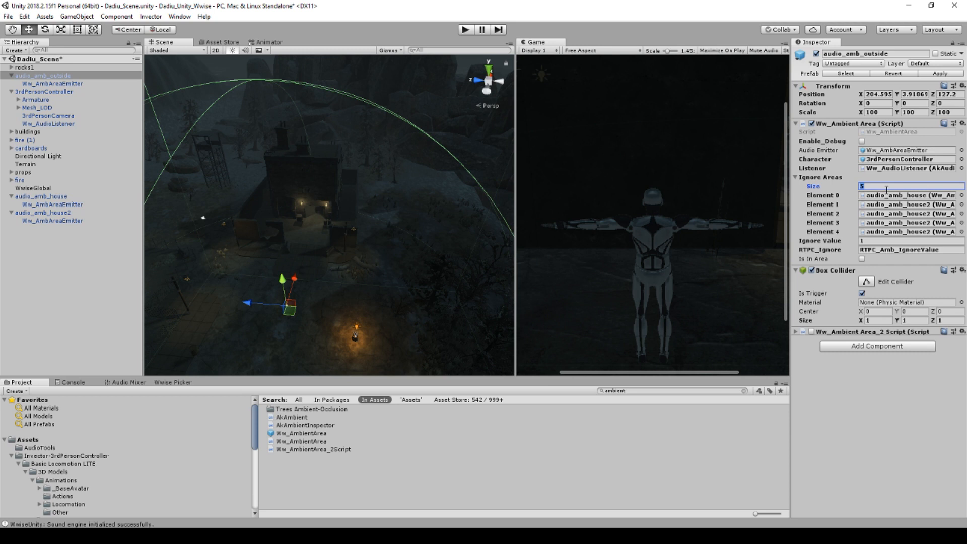
pyautogui.write('2')
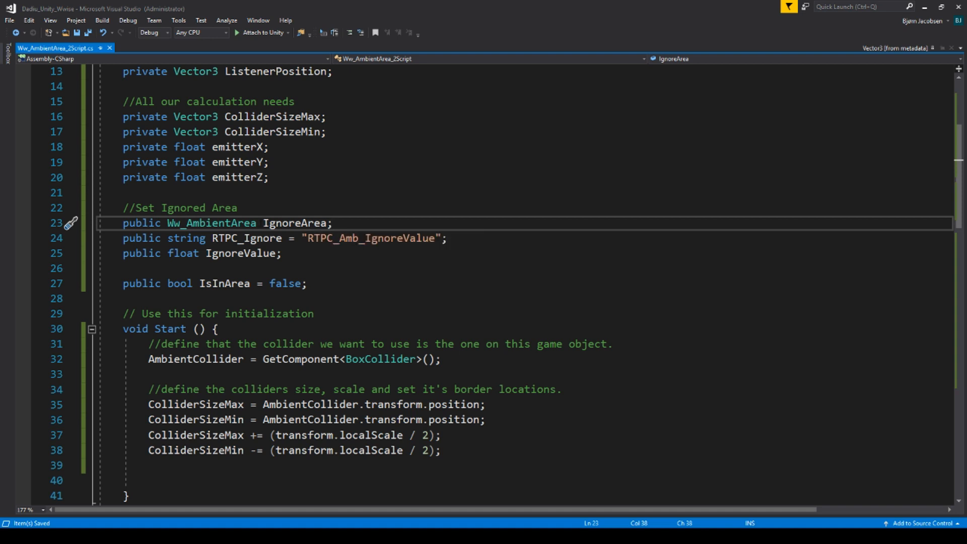
# Make the Ww_AmbientArea field an array and rename it IgnoreAreas.
pyautogui.write('[')
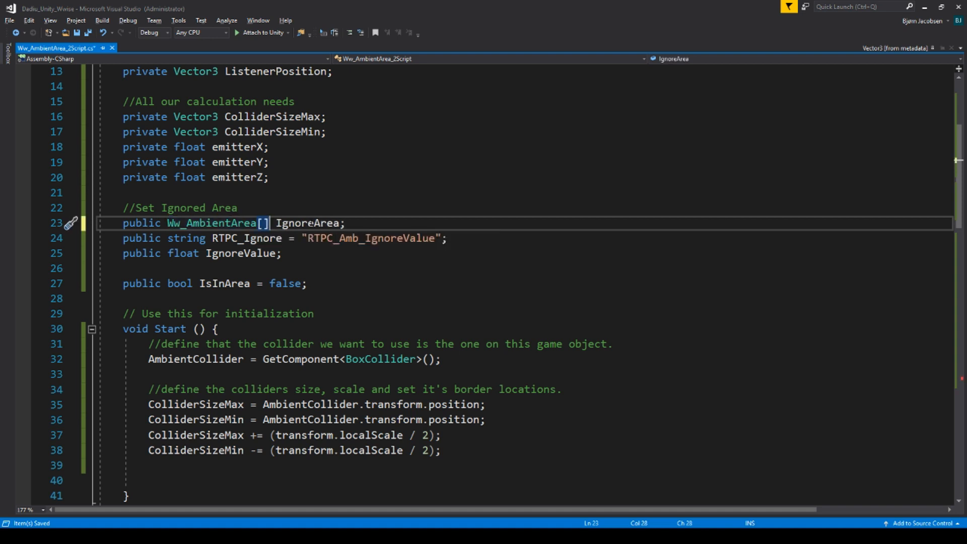
pyautogui.doubleClick(306, 223)
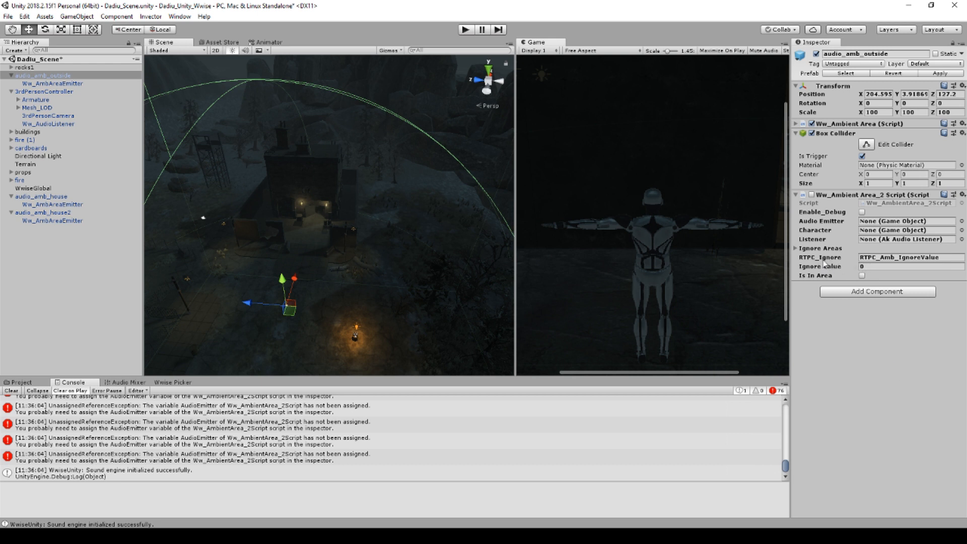
# Set Ignore Areas Size to 2 on Ww_Ambient Area_2 Script and select audio_amb_house.
pyautogui.click(796, 248)
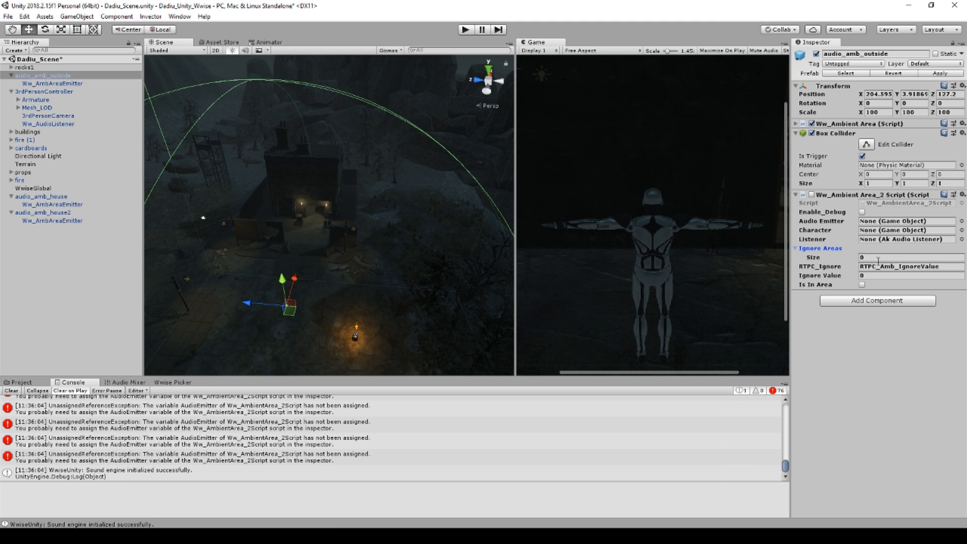
pyautogui.write('5')
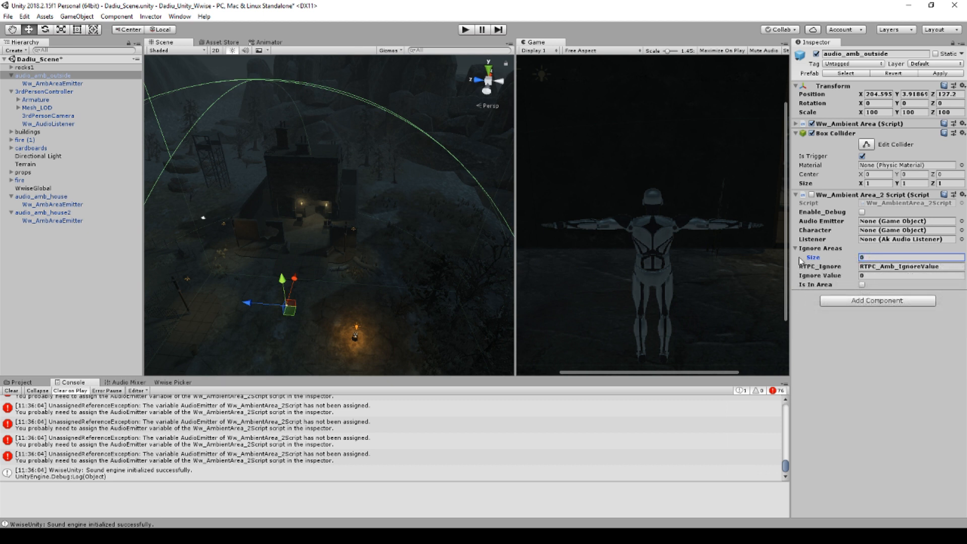
pyautogui.write('5')
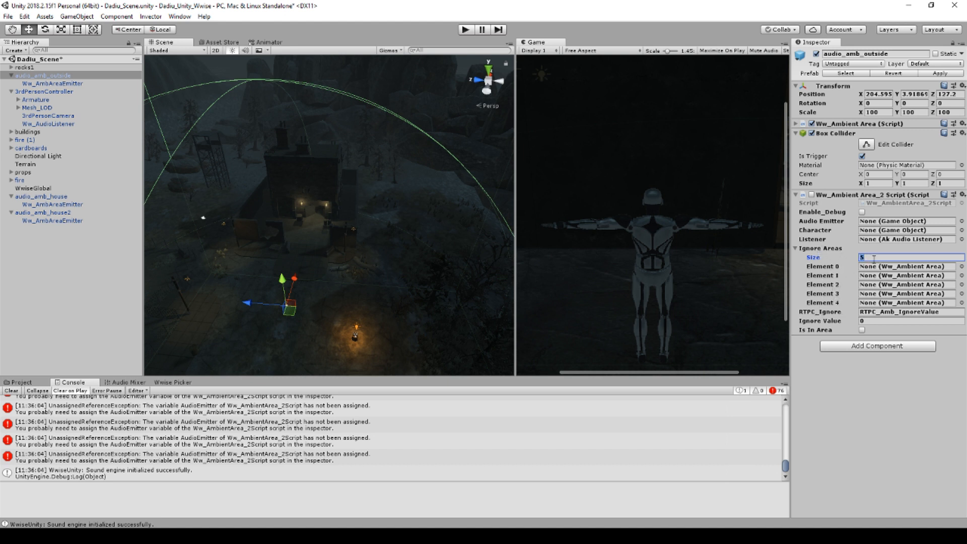
pyautogui.write('2')
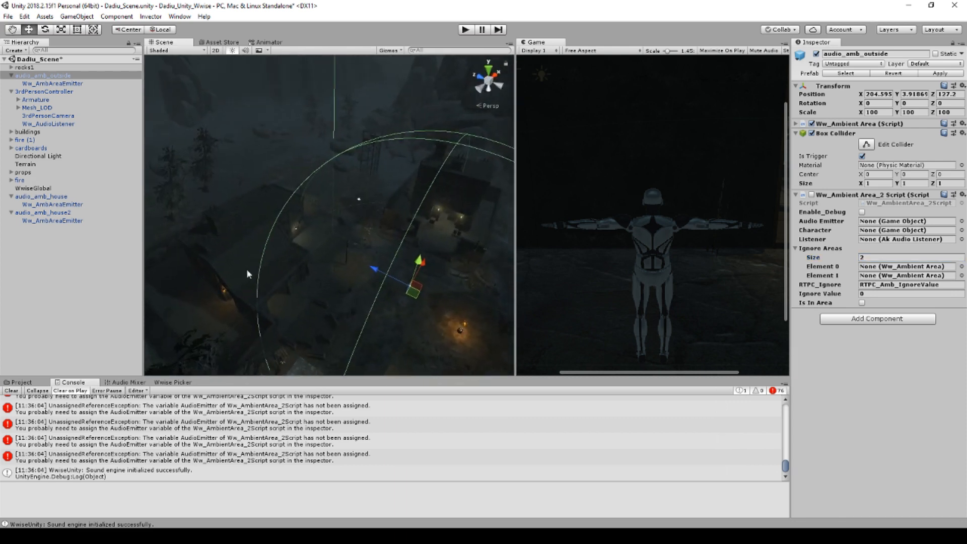
pyautogui.click(41, 195)
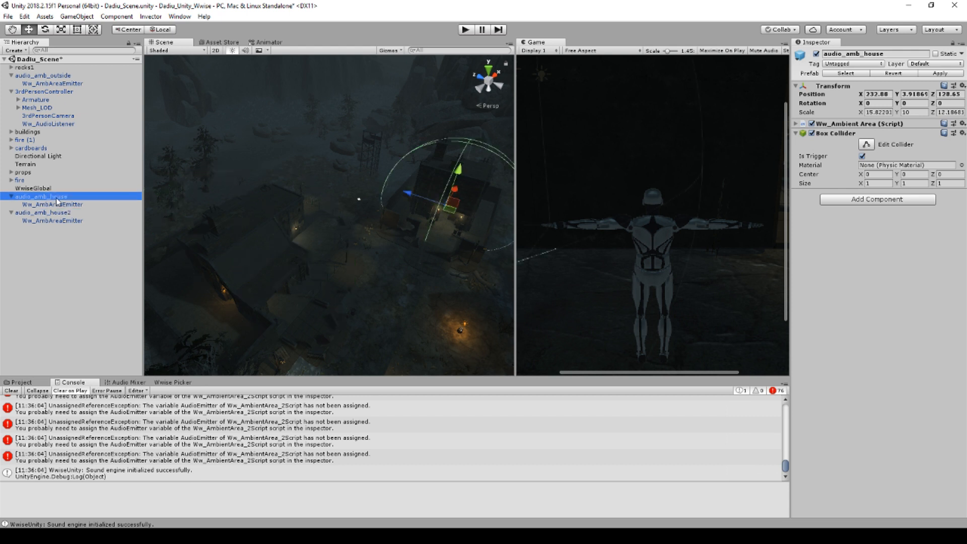
pyautogui.click(40, 75)
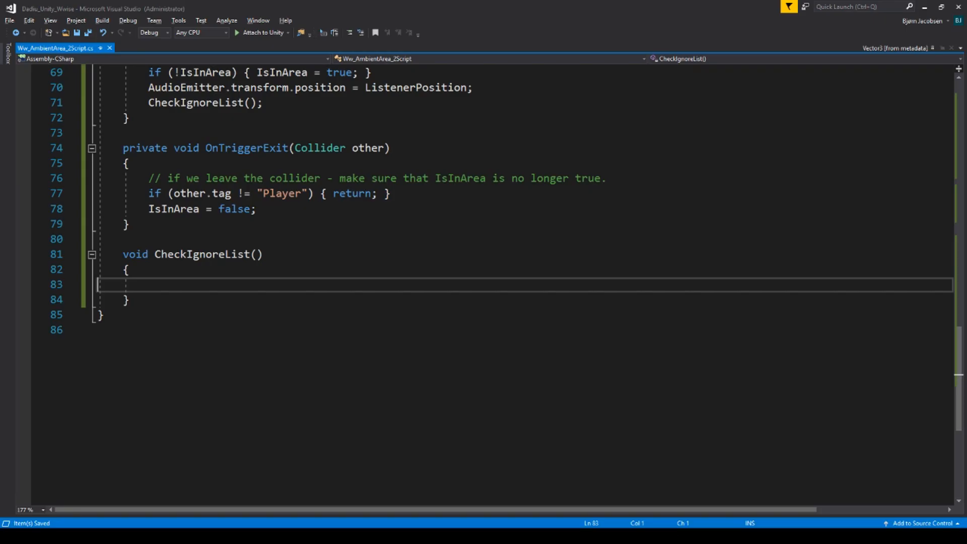
# Add the guard if (IgnoreAreas.Length == 0) { return; } at the top of CheckIgnoreList.
pyautogui.scroll(3)
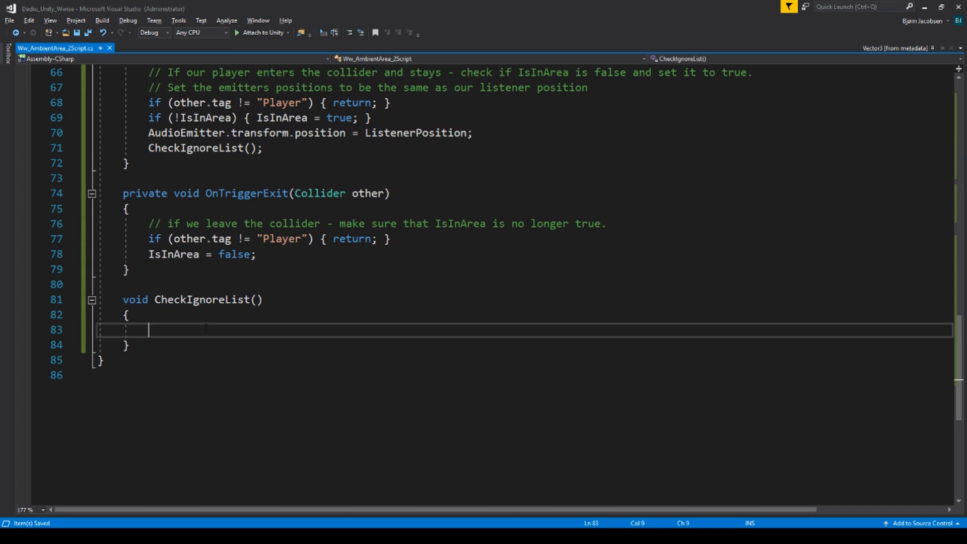
pyautogui.write('if (')
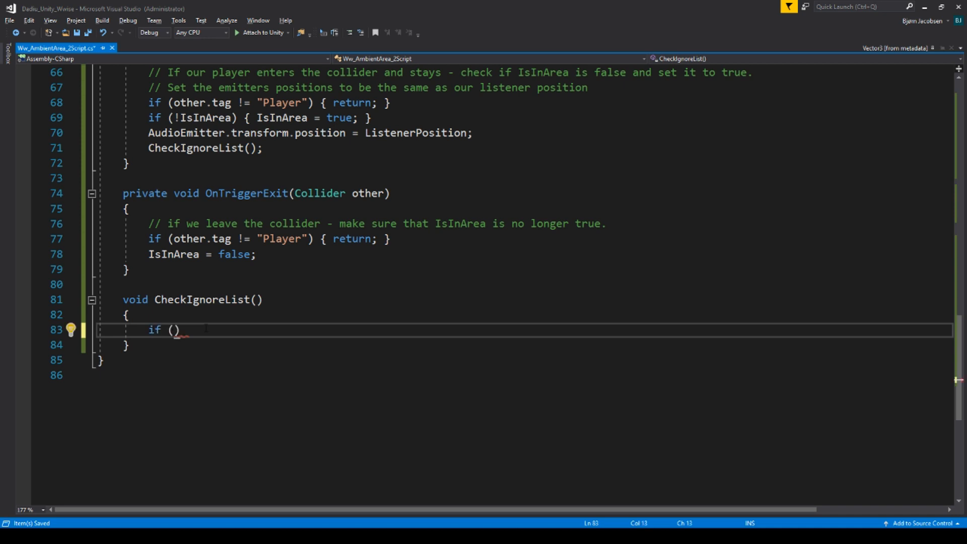
pyautogui.write('IgnoreAreas')
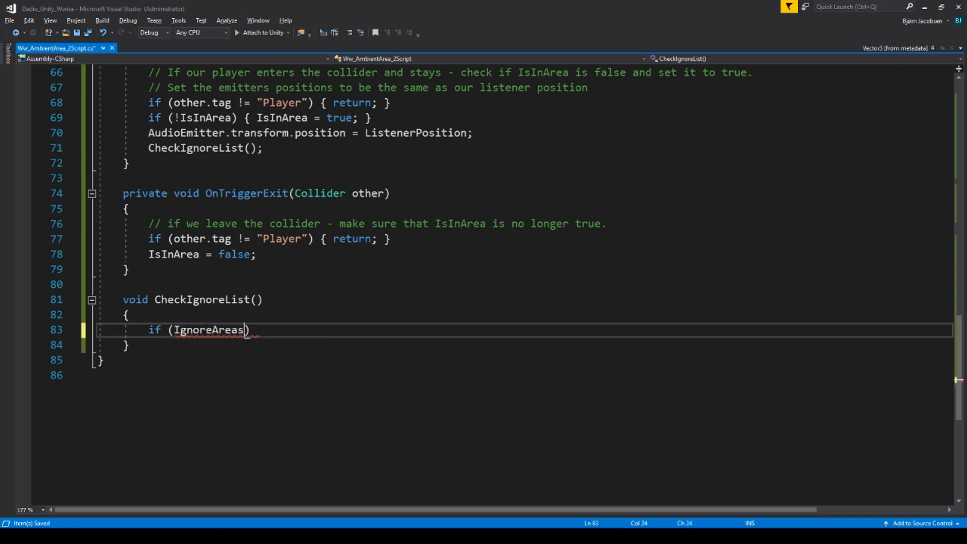
pyautogui.write('.Length')
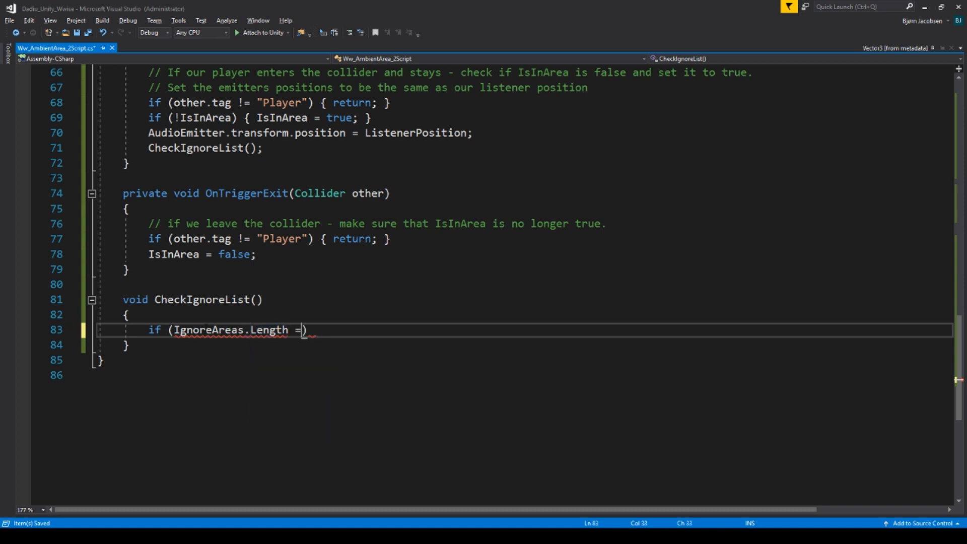
pyautogui.write('= 0')
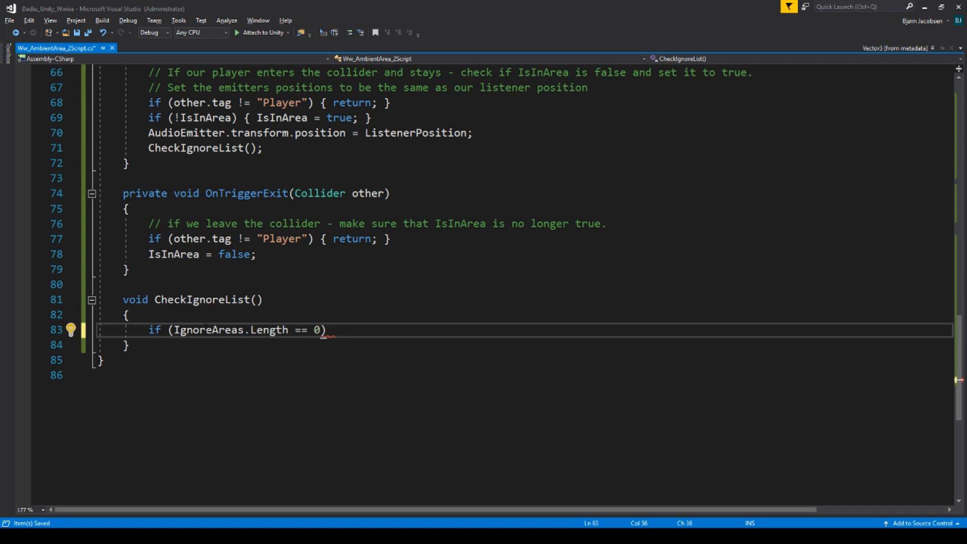
pyautogui.click(321, 329)
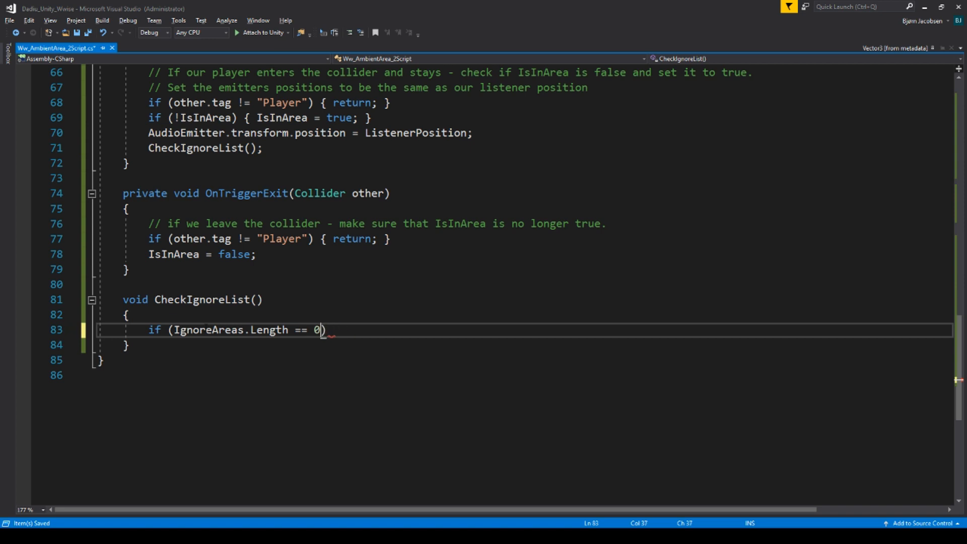
pyautogui.write('{ }')
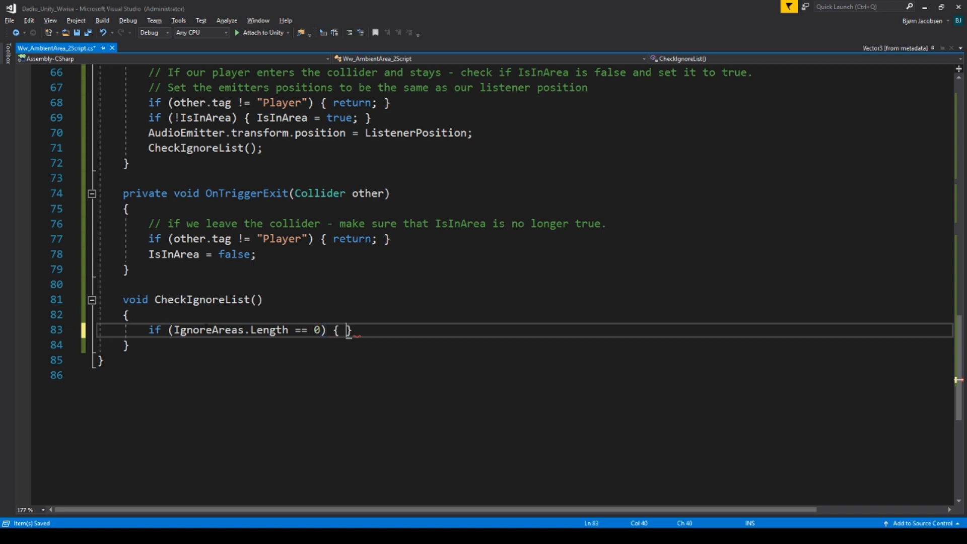
pyautogui.write('return;')
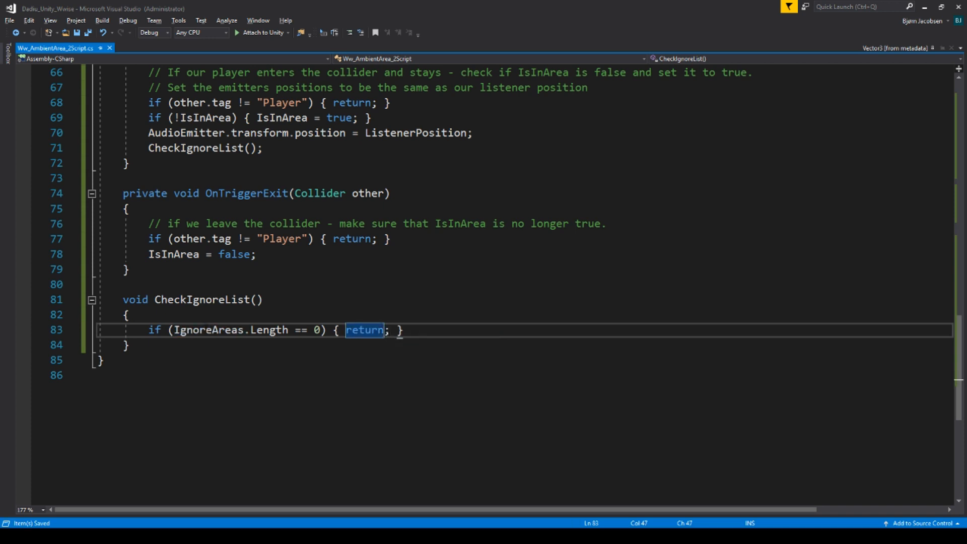
pyautogui.moveTo(315, 329)
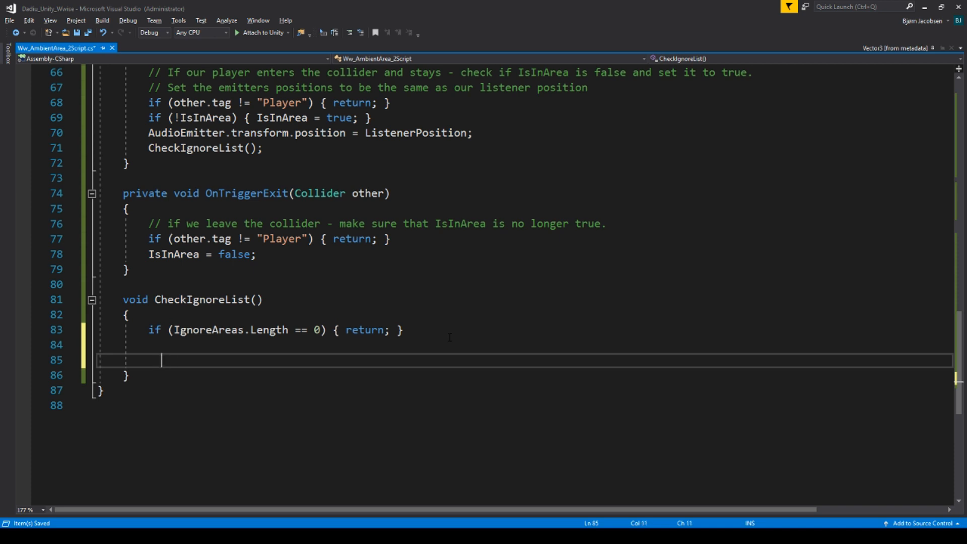
# Write a for loop from i = 0 to IgnoreAreas.Length with an empty body.
pyautogui.write('if (')
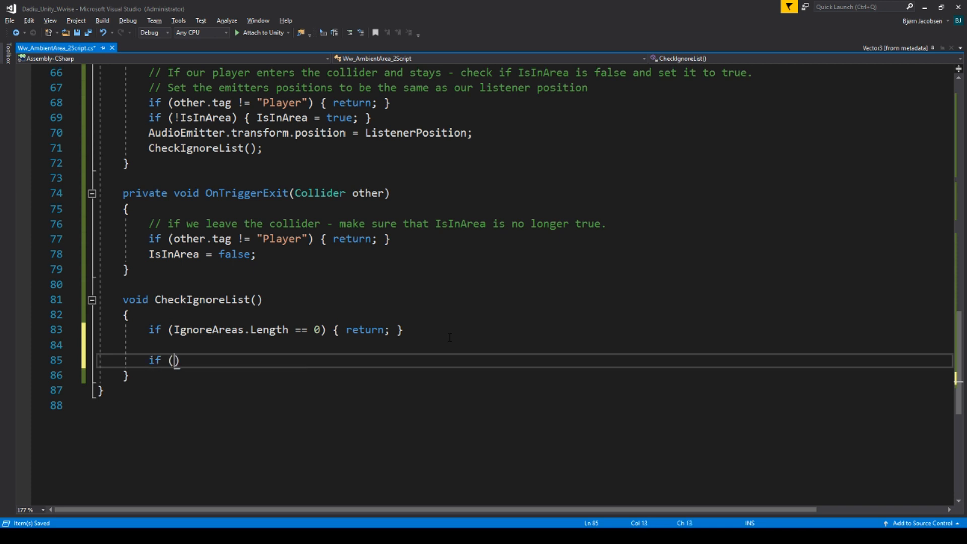
pyautogui.write('ignoreAreas[')
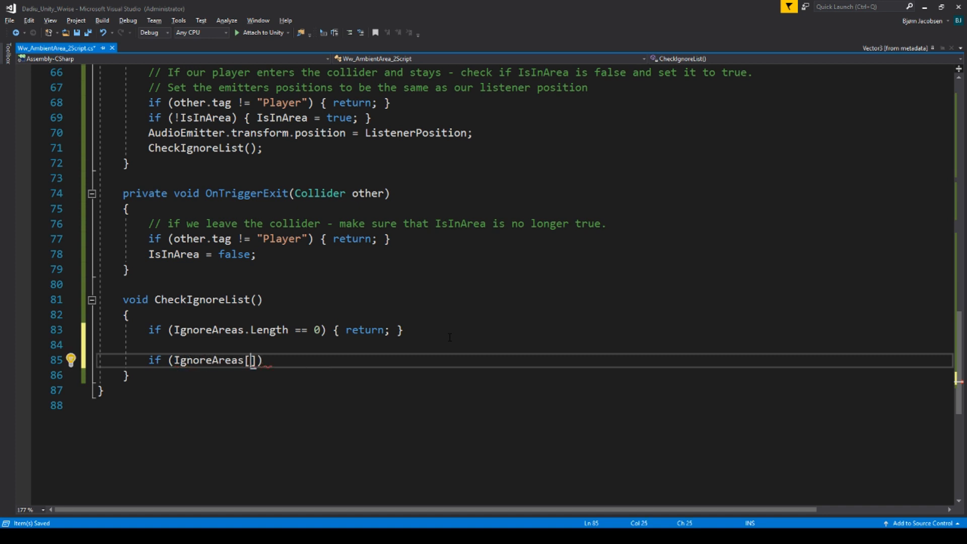
pyautogui.write('0].isi')
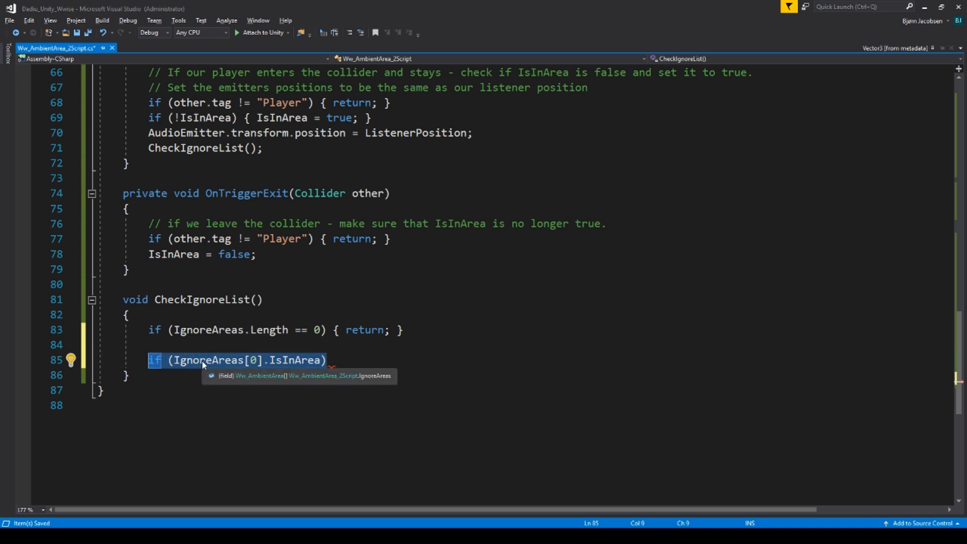
pyautogui.write('for (')
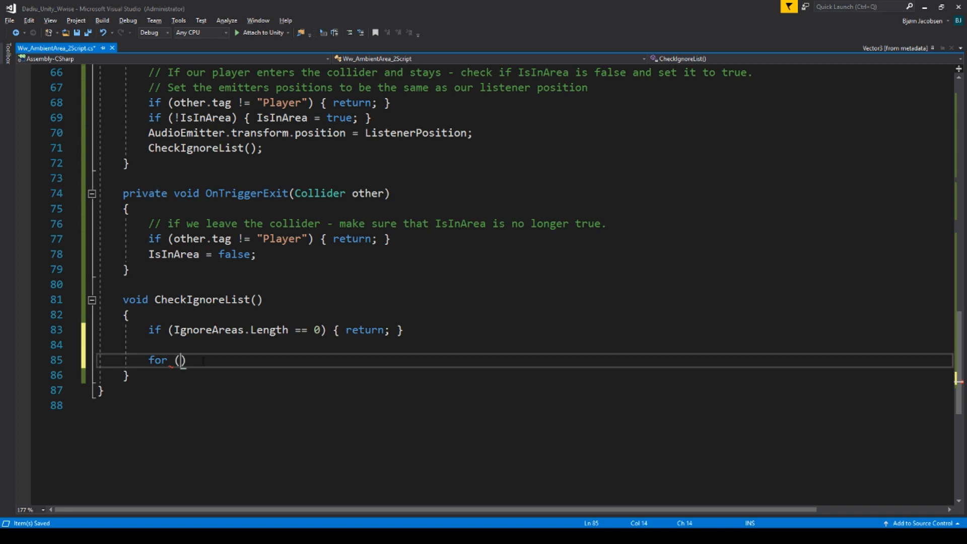
pyautogui.write('int')
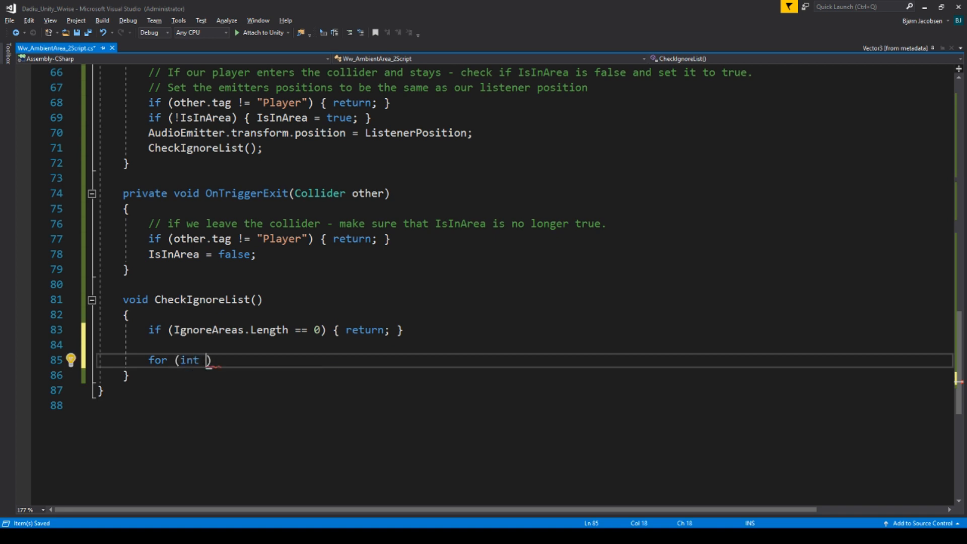
pyautogui.write('i=+')
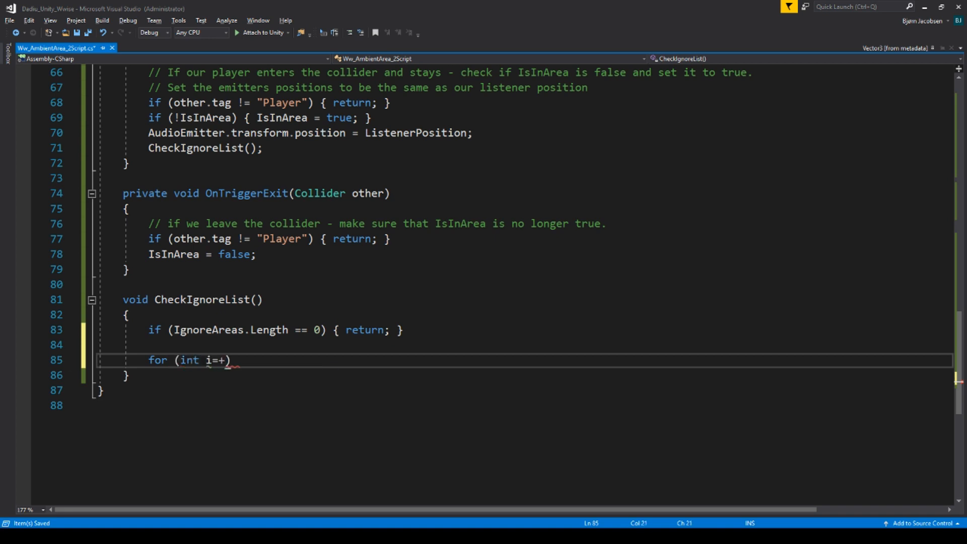
pyautogui.write('0')
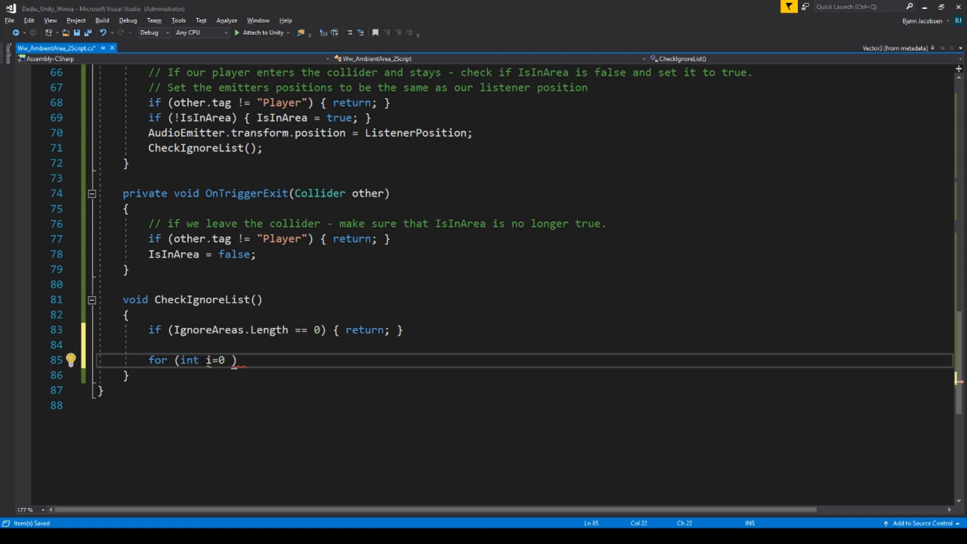
pyautogui.write(';')
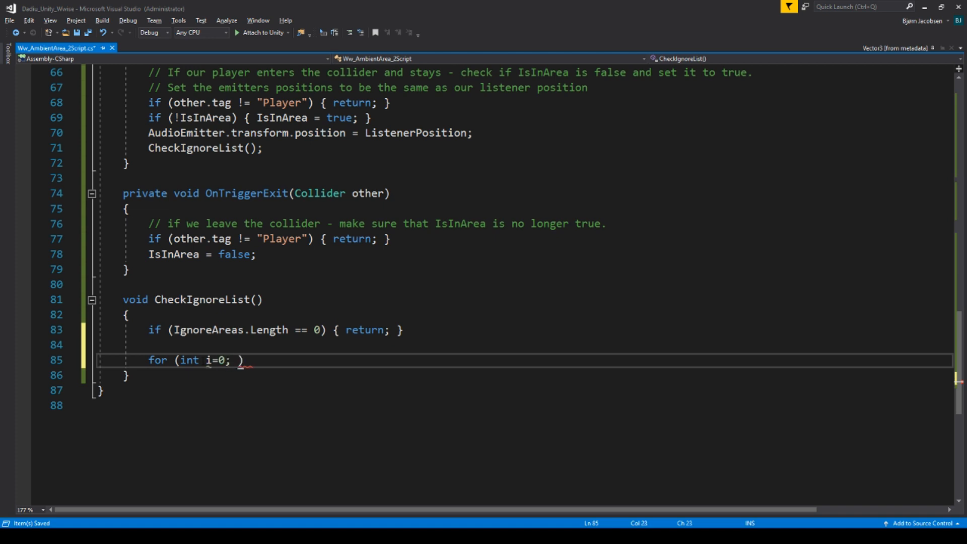
pyautogui.write('i')
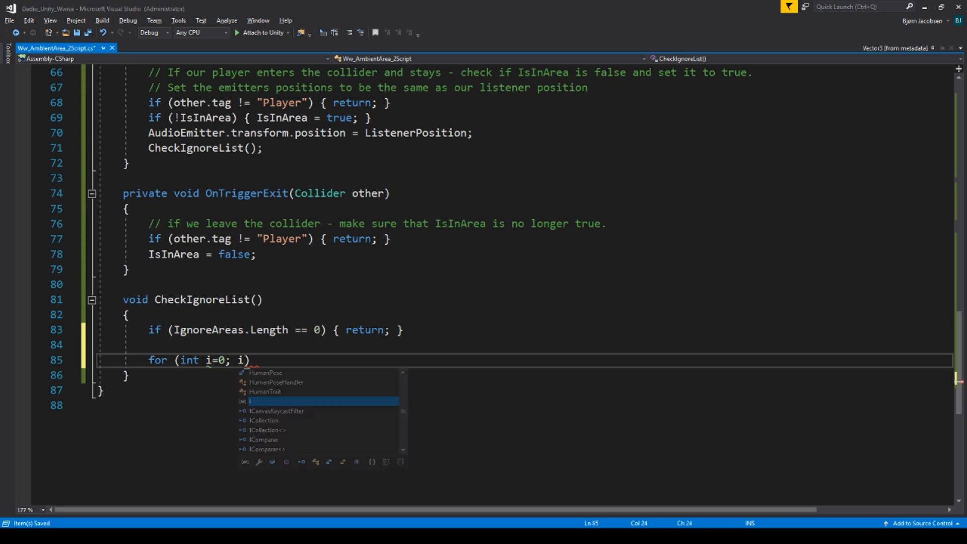
pyautogui.write('<')
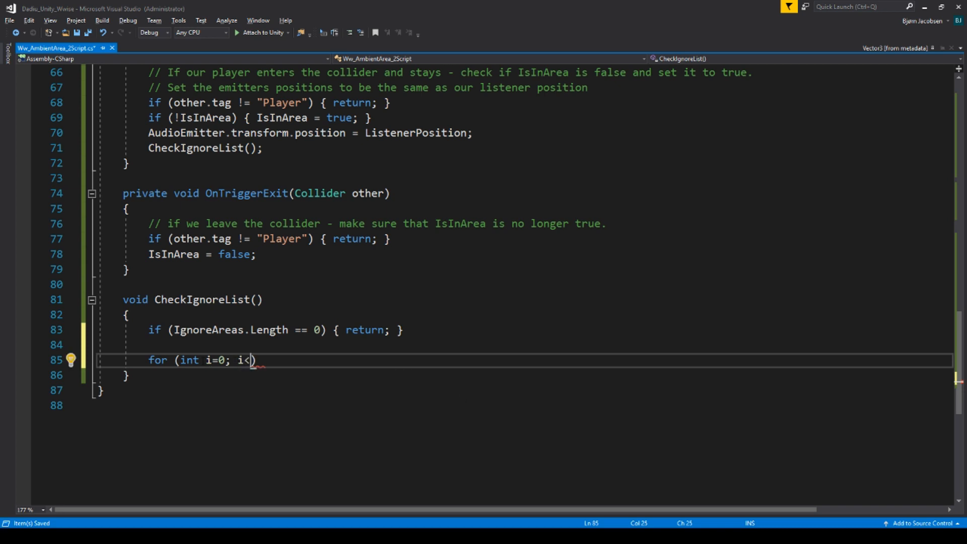
pyautogui.write('IgnoreAreas.l')
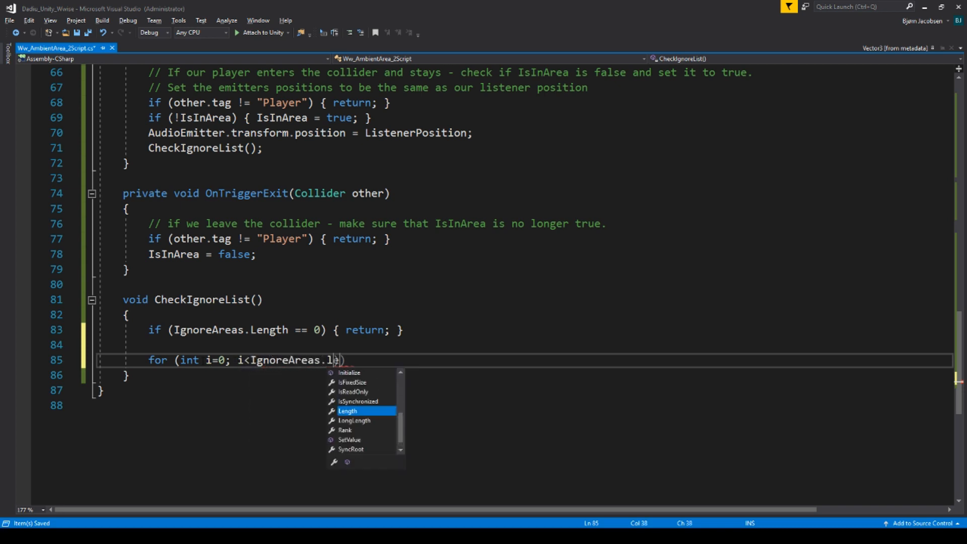
pyautogui.write('ength; i++')
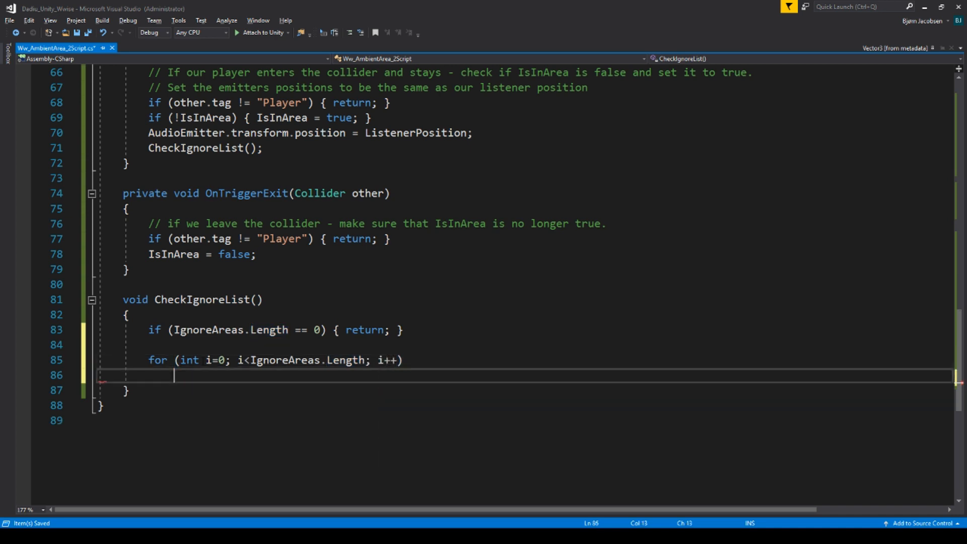
pyautogui.write('{')
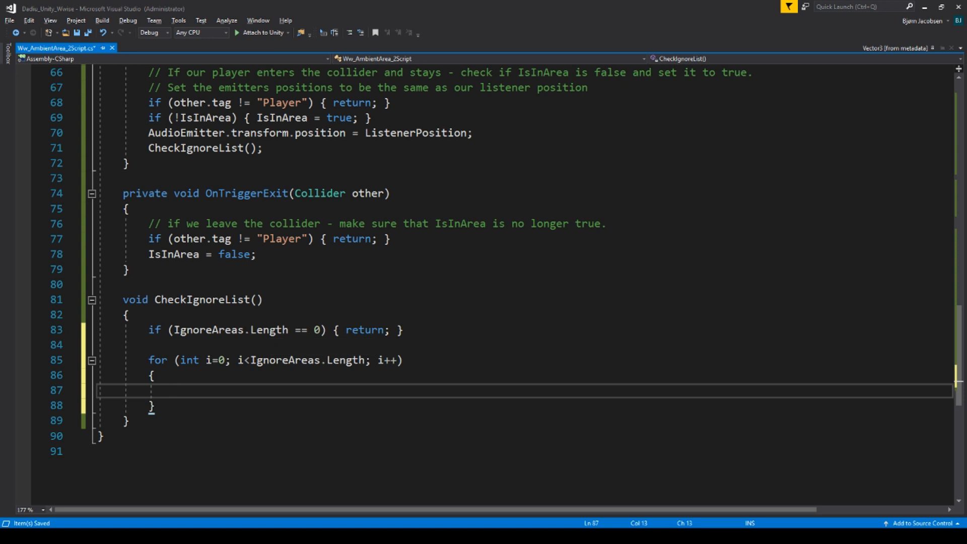
pyautogui.click(324, 360)
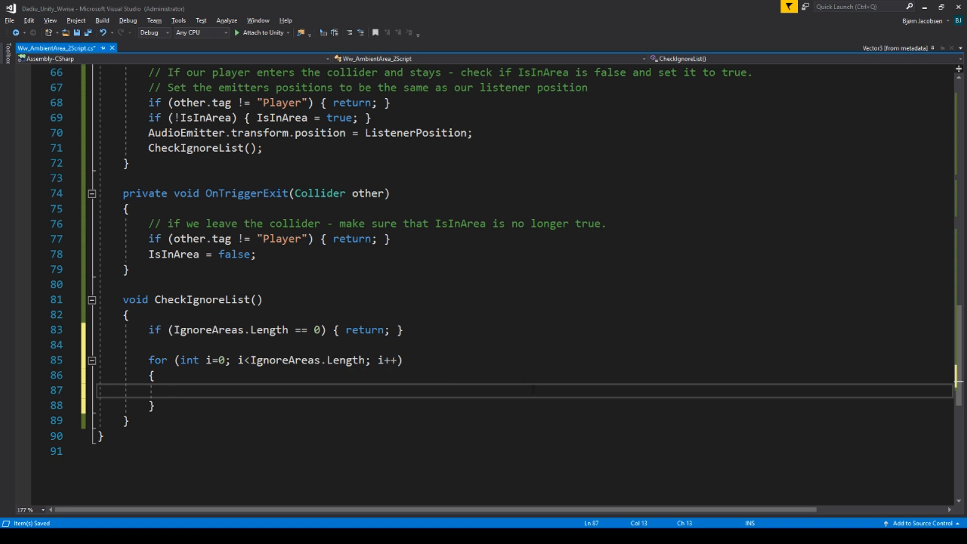
pyautogui.moveTo(216, 360)
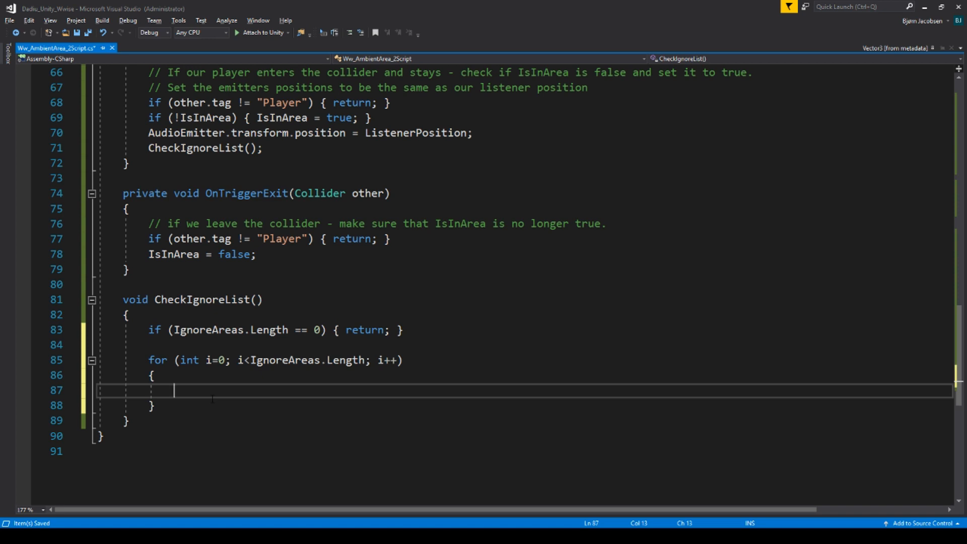
# Inside the loop, log "Ignore Area" plus the index and "Is Null" when IgnoreAreas[i] is null.
pyautogui.write('if (ignore')
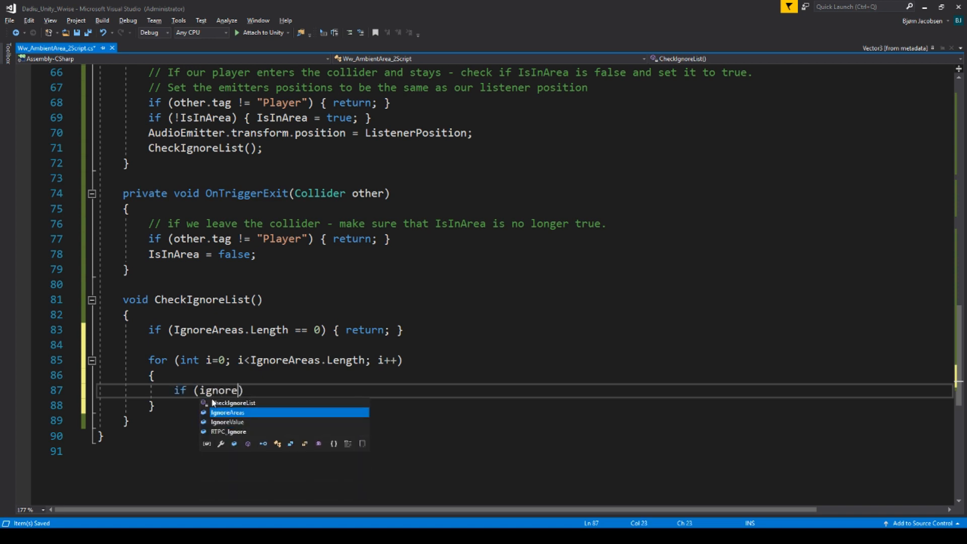
pyautogui.press('Tab')
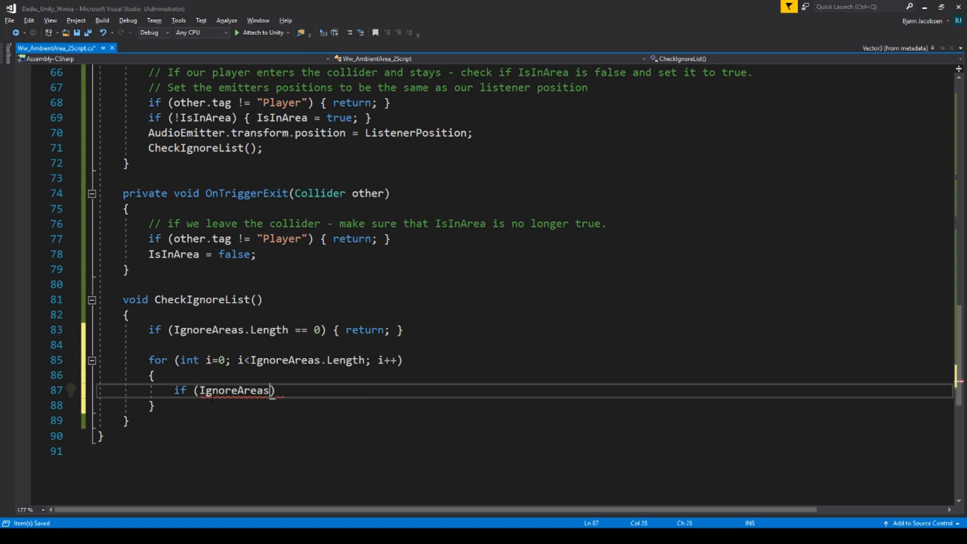
pyautogui.write('[i]')
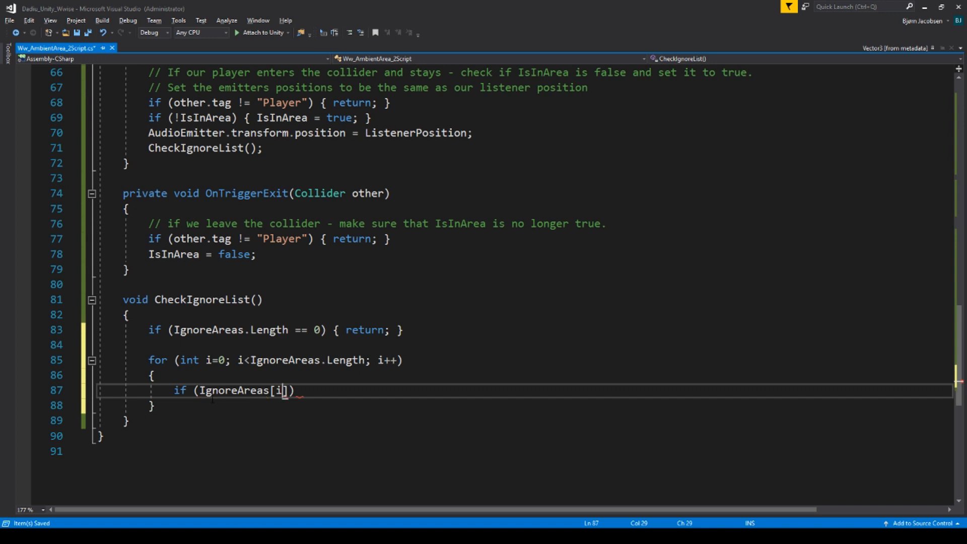
pyautogui.write('i')
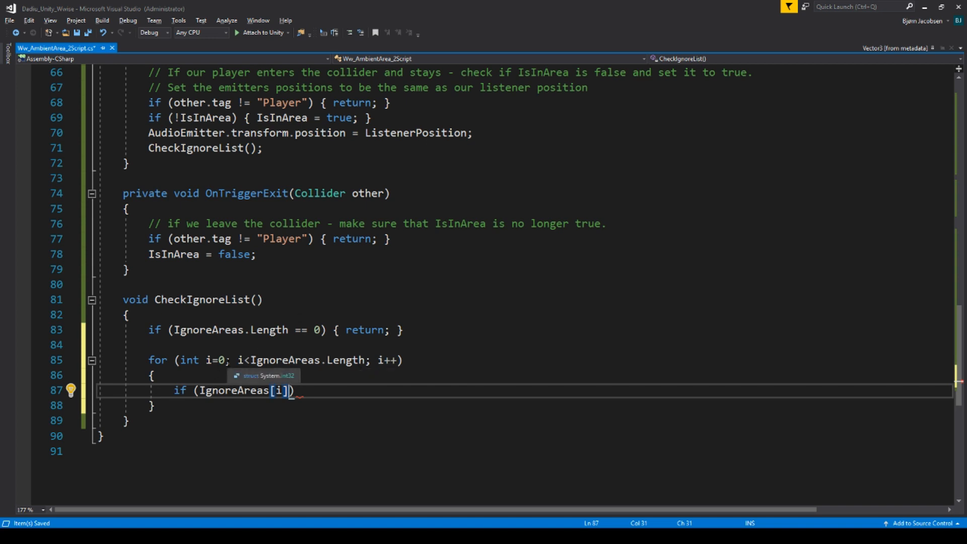
pyautogui.write('== null')
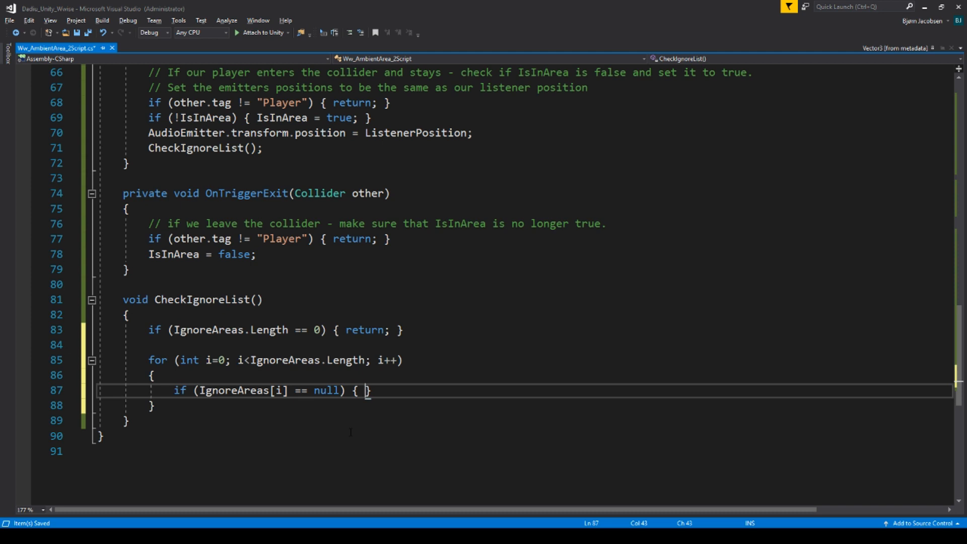
pyautogui.write('Debug.log("')
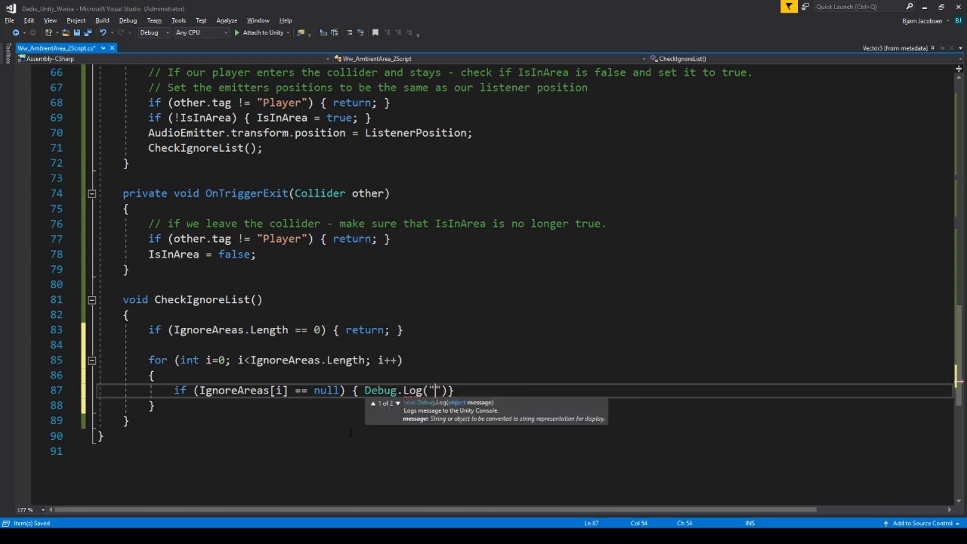
pyautogui.write('Ignore Area')
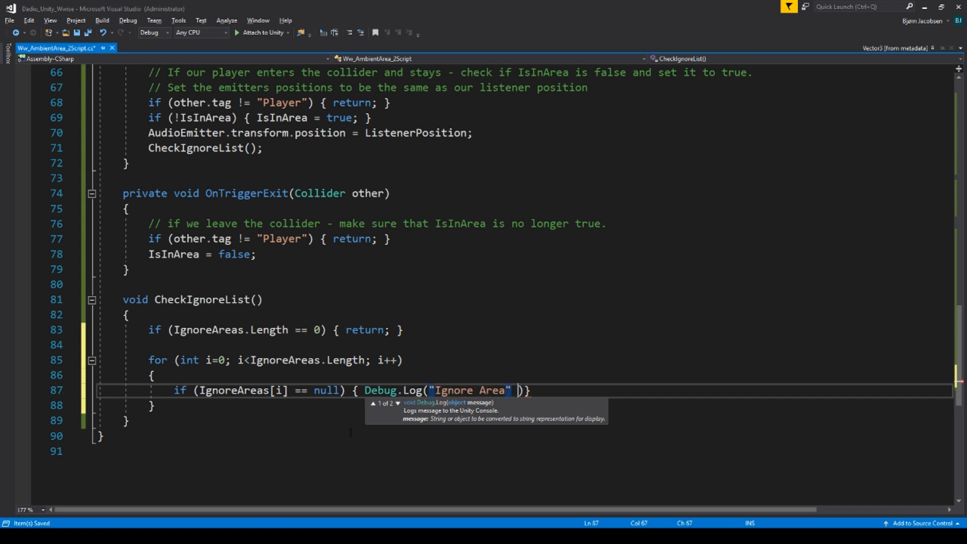
pyautogui.write('+(i)')
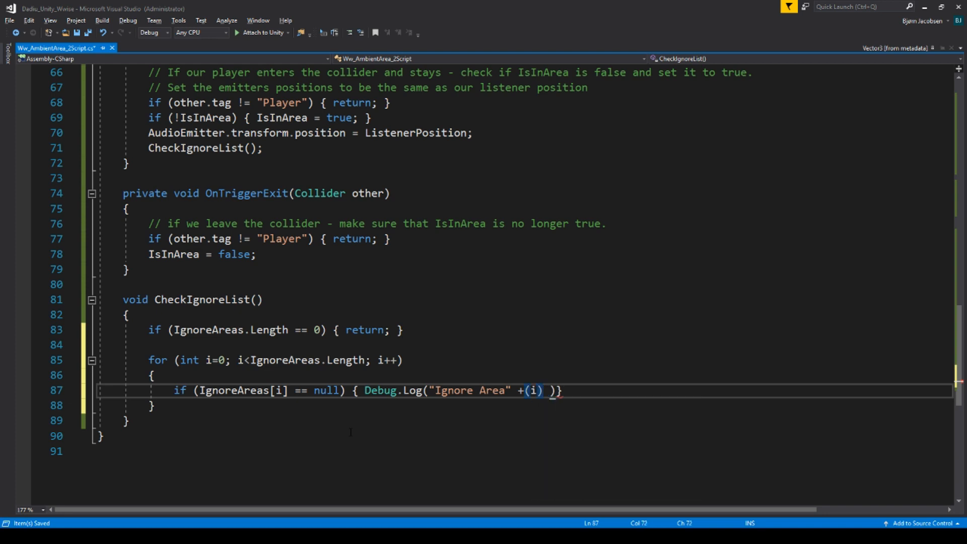
pyautogui.write('+("")')
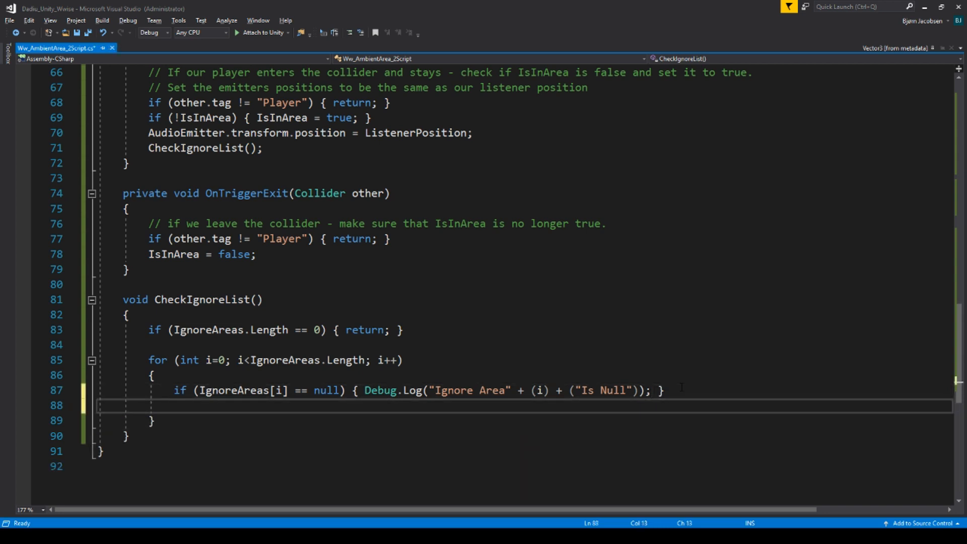
# Add the comment 'if any of the ignored areas is not assigned, return a debug message' above the check.
pyautogui.press('Enter')
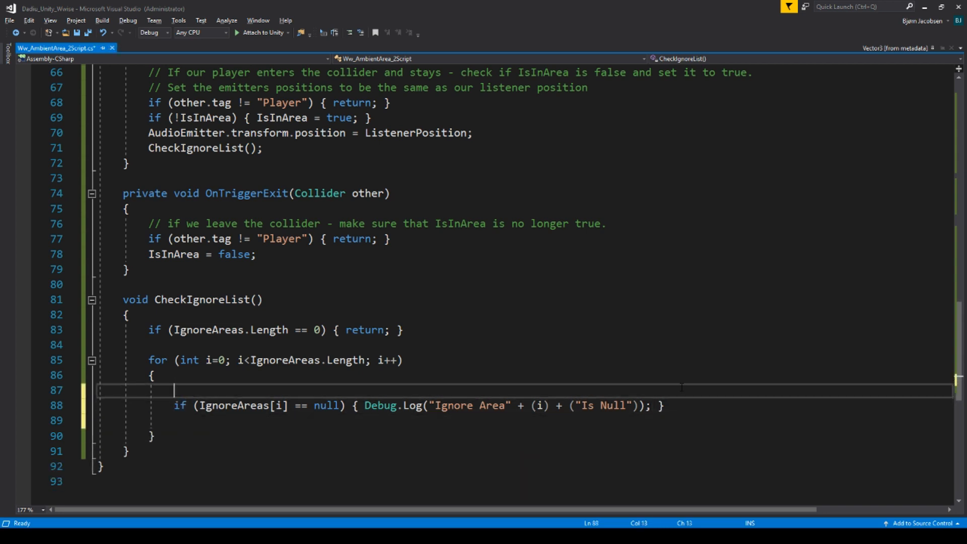
pyautogui.write('//if')
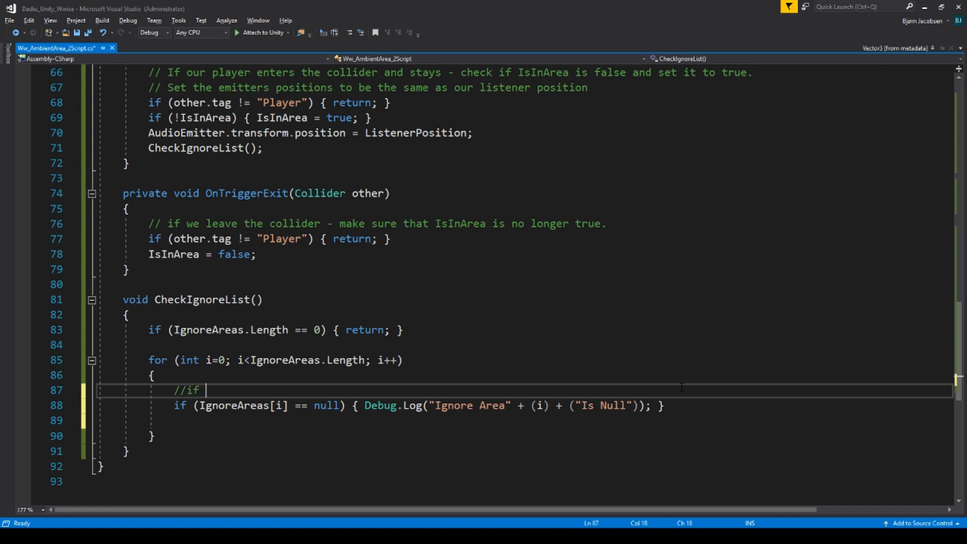
pyautogui.write('any of the ignore')
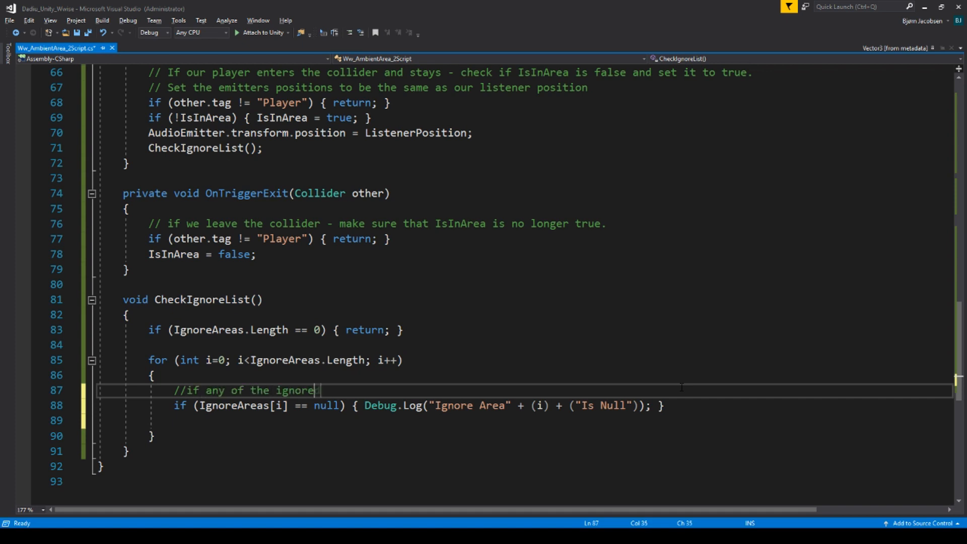
pyautogui.write('d areas is')
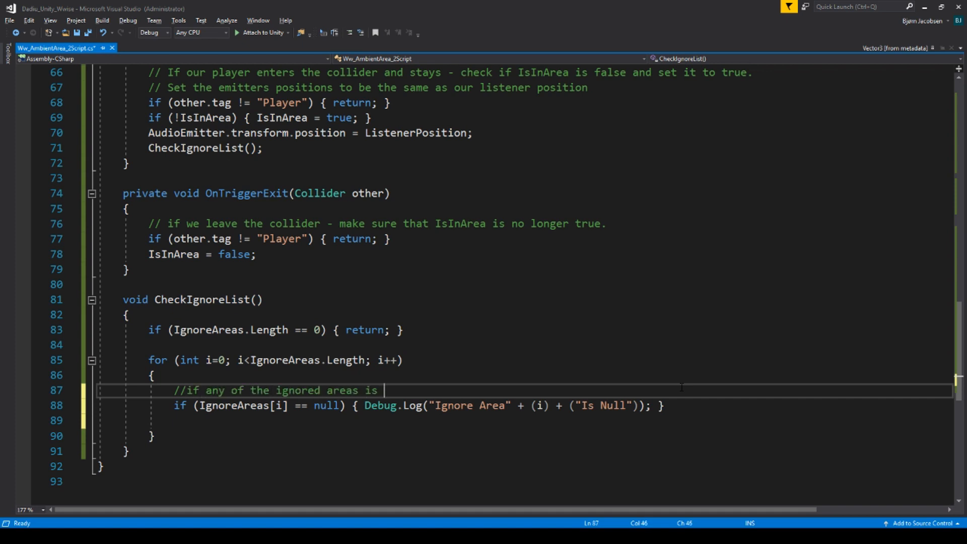
pyautogui.write('not assigned,')
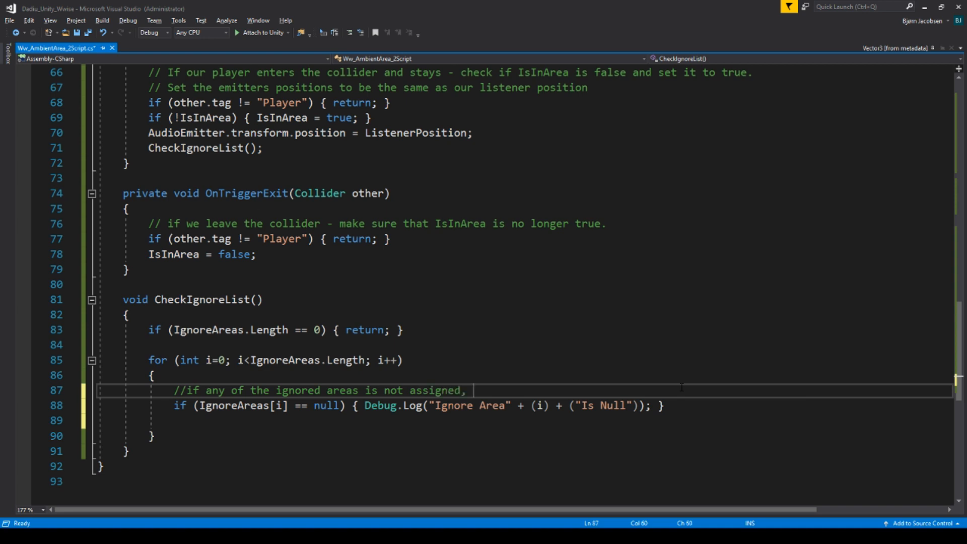
pyautogui.write('return a debug me')
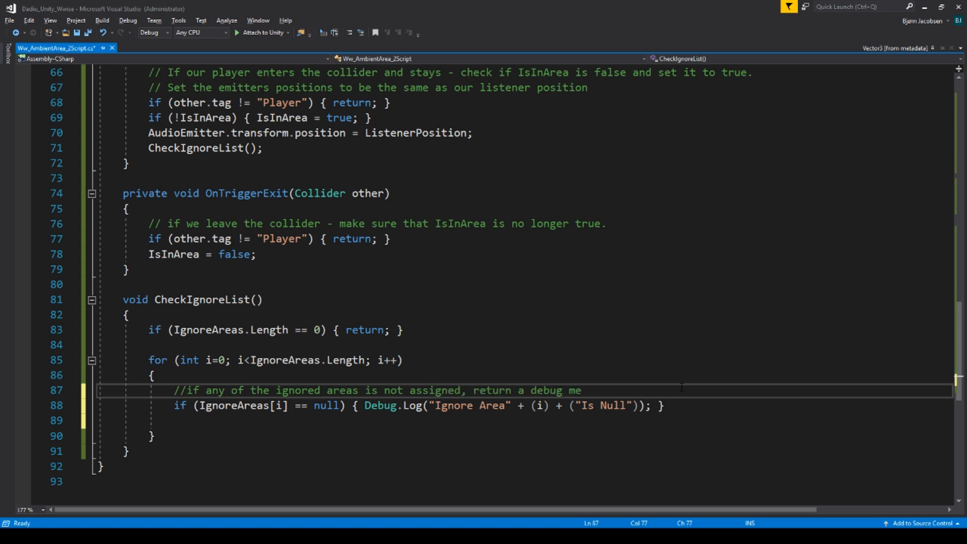
pyautogui.write('ssage with the')
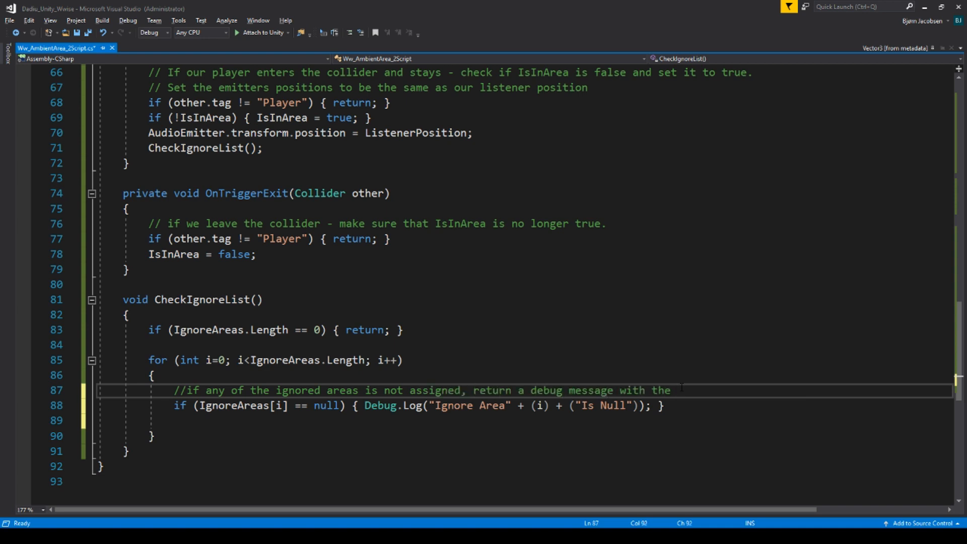
pyautogui.write('ignored area.')
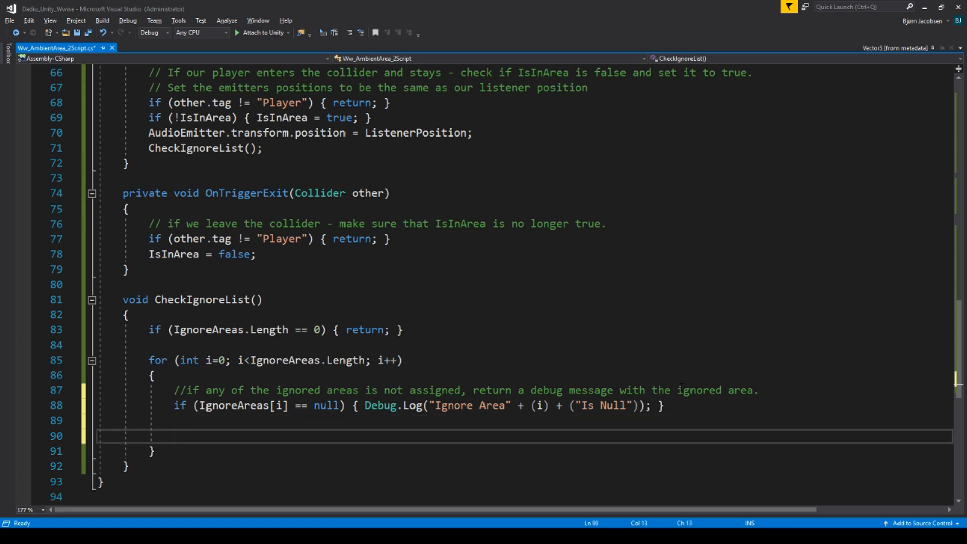
# Add if (IgnoreAreas[i].IsInArea) calling SetRTPCValue(RTPC_Ignore, IgnoreValue, AudioEmitter), then save.
pyautogui.write('if')
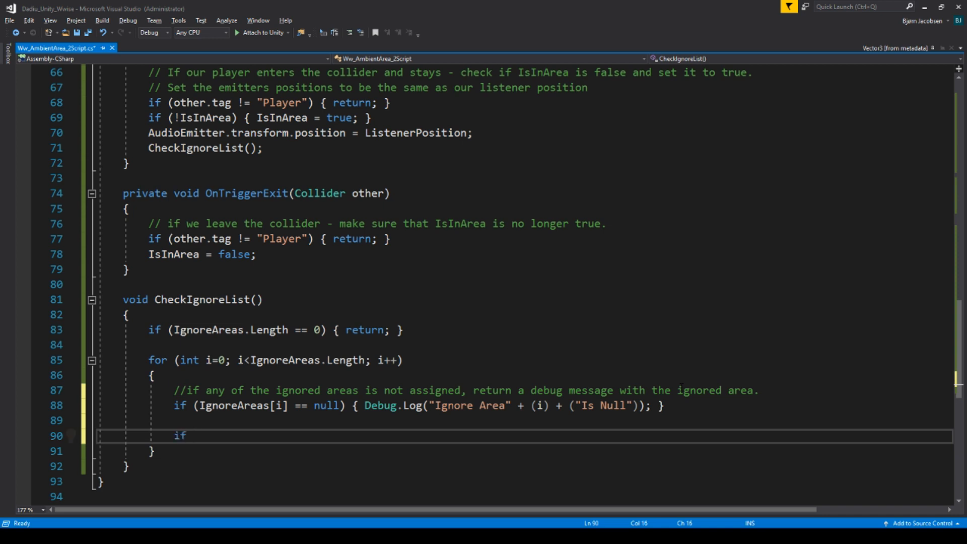
pyautogui.write('(ignoreAreas')
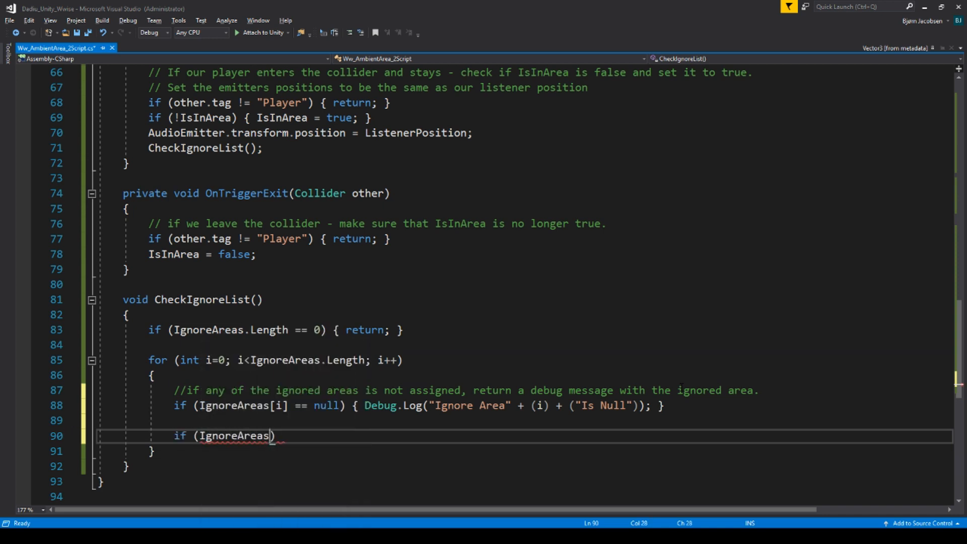
pyautogui.write('[i')
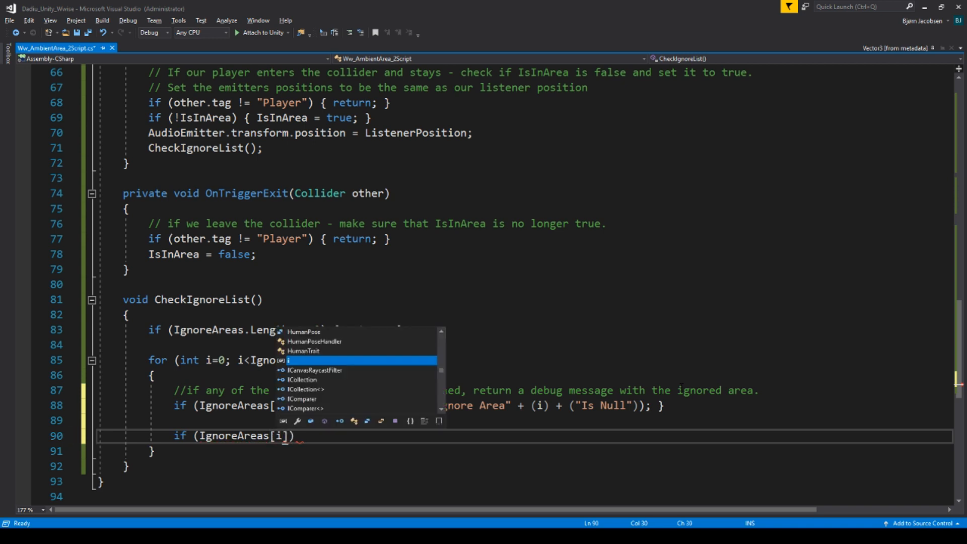
pyautogui.write('.is')
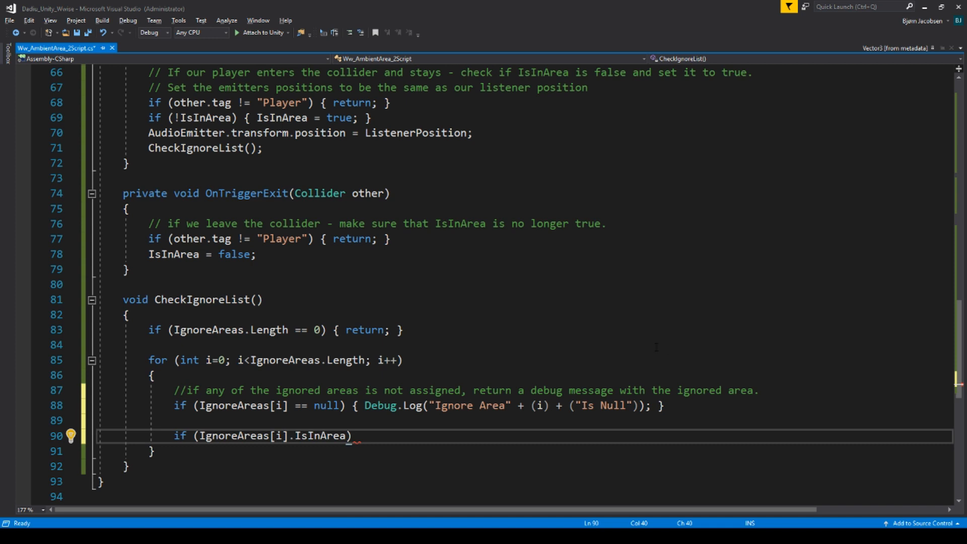
pyautogui.doubleClick(320, 435)
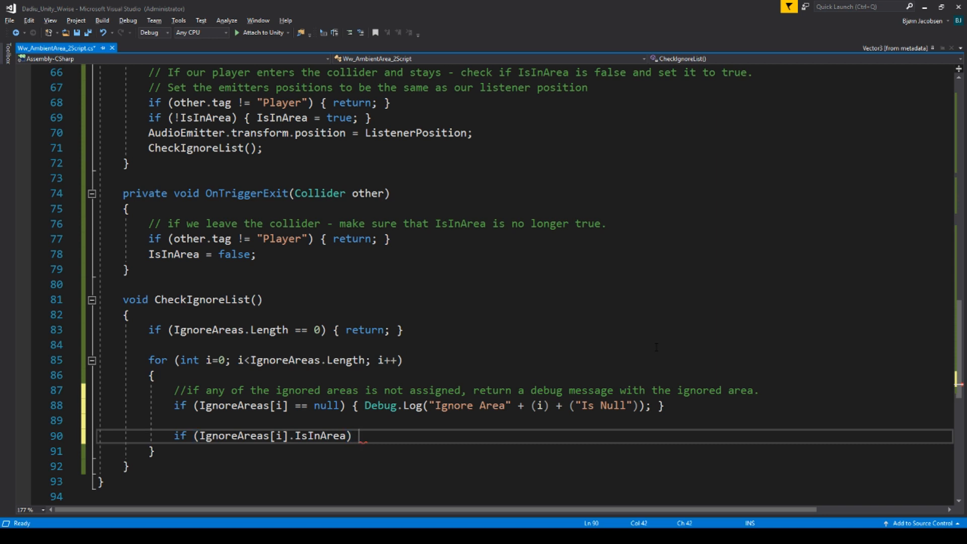
pyautogui.write('{ }')
pyautogui.write('AkSoundEngine')
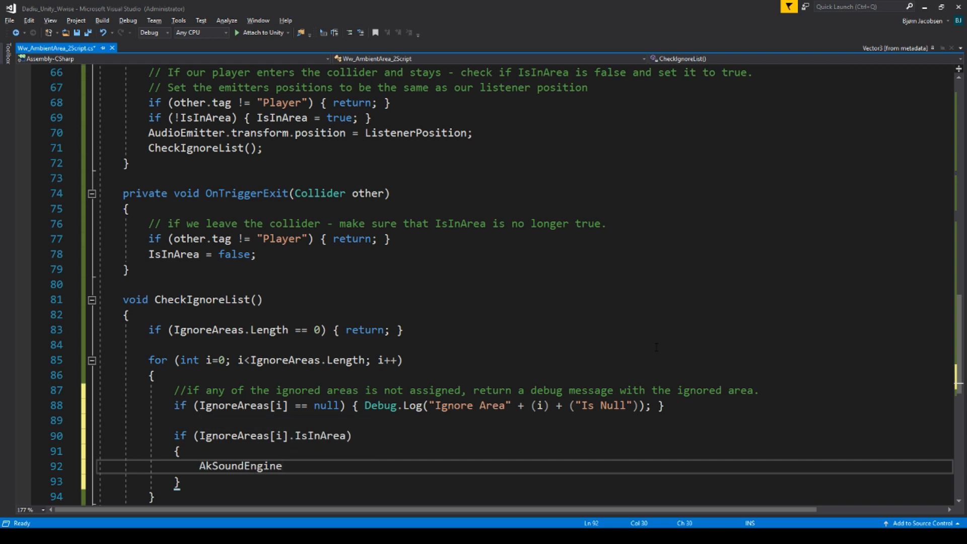
pyautogui.write('.setre')
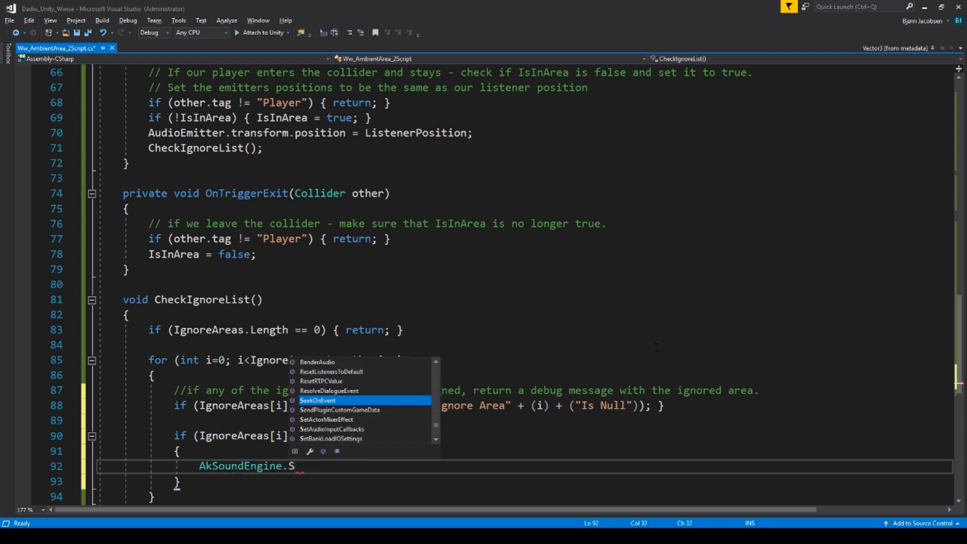
pyautogui.write('etrtp')
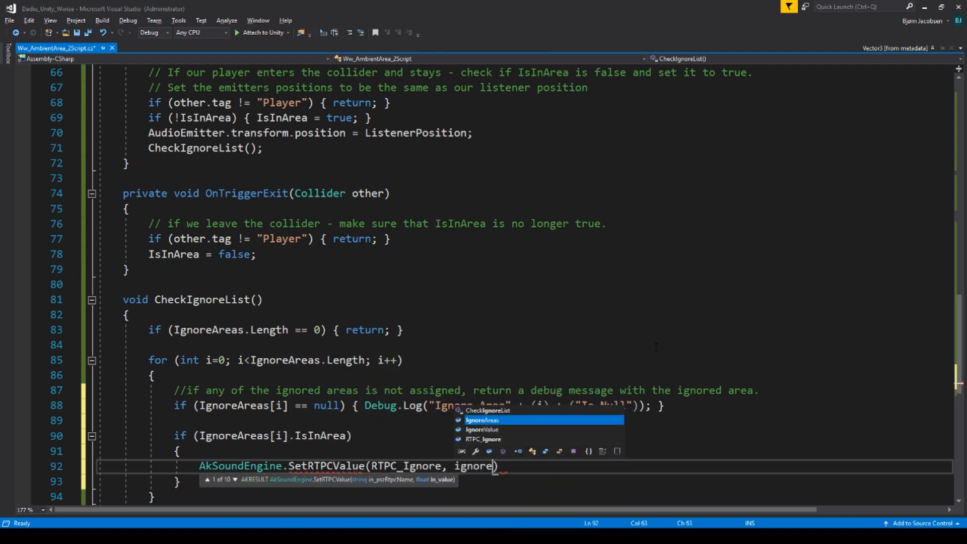
pyautogui.write('Value, AudioEmitter')
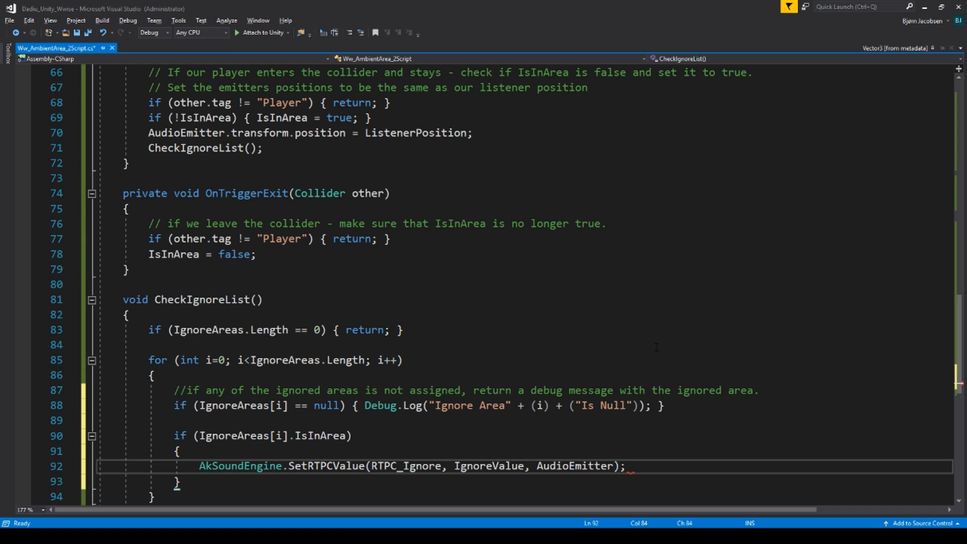
pyautogui.press('ctrl+s')
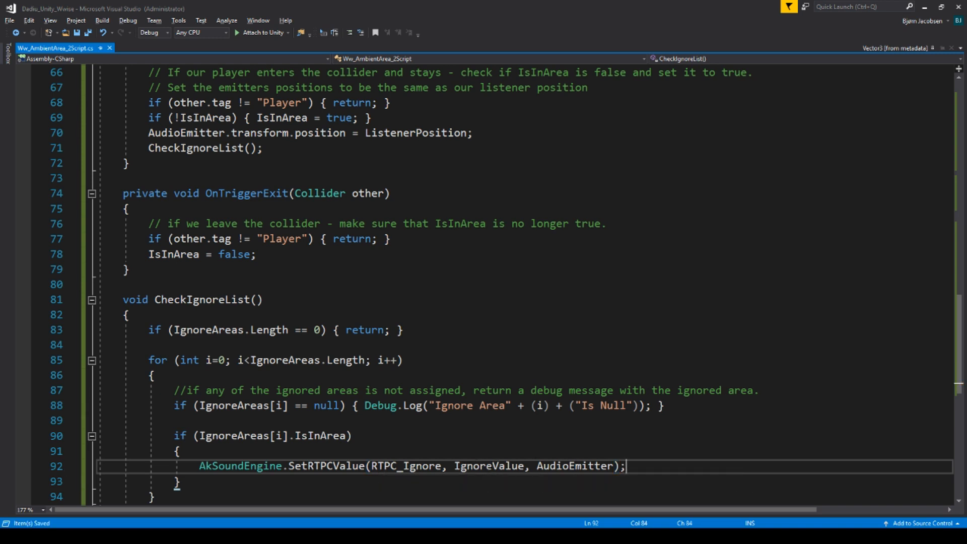
# Re-enter ', AudioEmitter' after IgnoreValue in the SetRTPCValue call and start a new line.
pyautogui.doubleClick(572, 465)
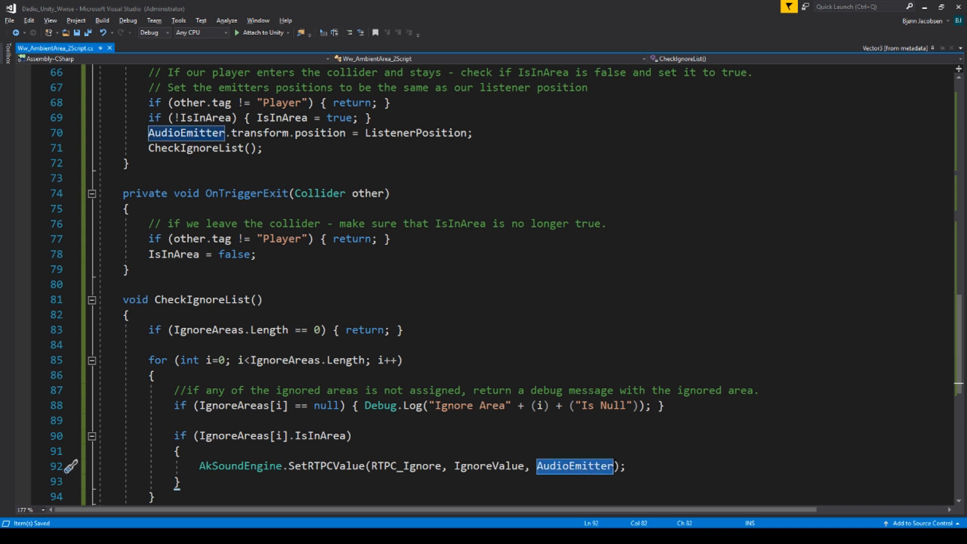
pyautogui.click(178, 451)
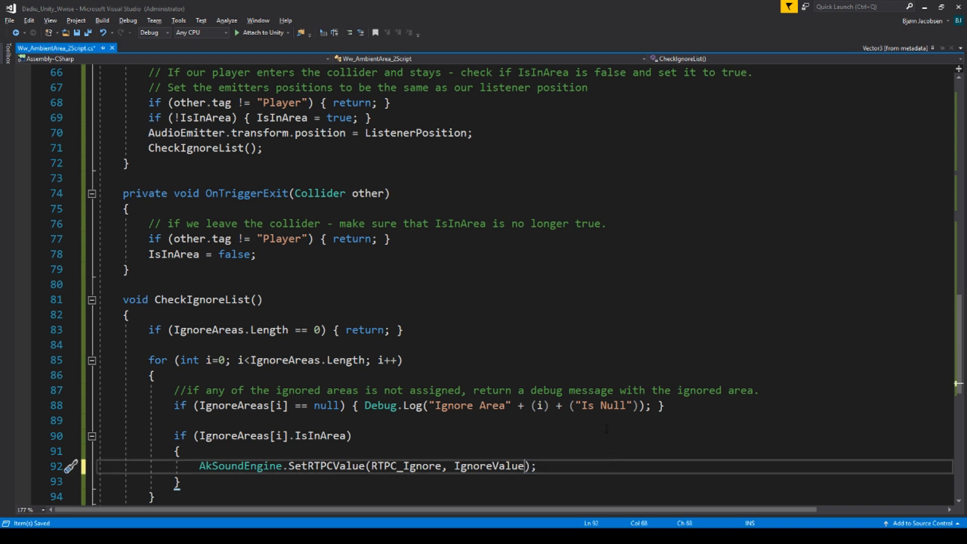
pyautogui.doubleClick(488, 465)
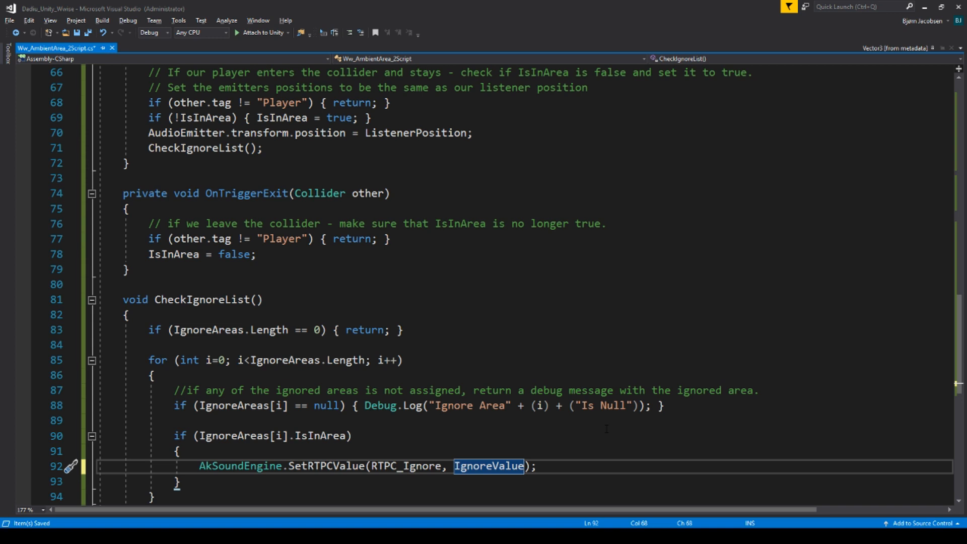
pyautogui.write(', AudioEmitter')
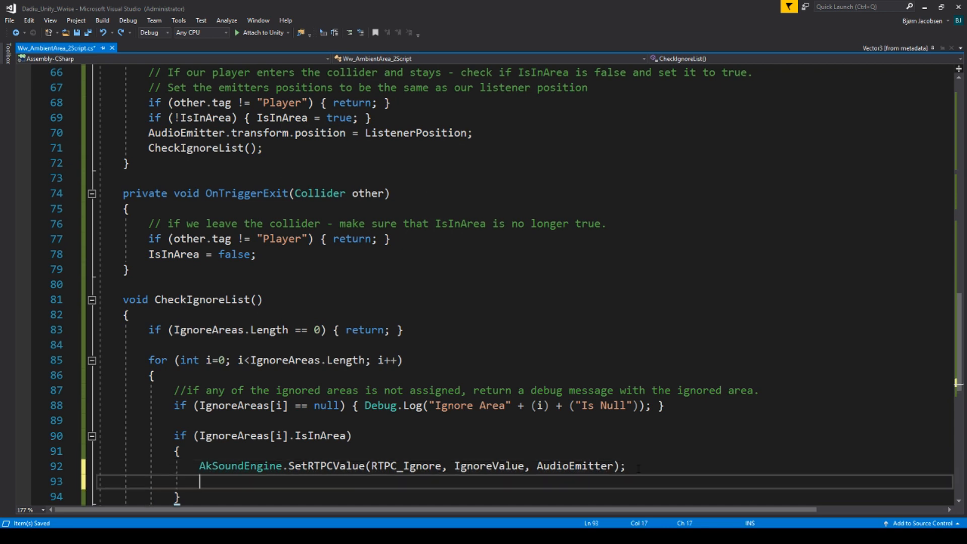
# Add if (Enable_Debug) logging "Is In Ignored Area" plus the index inside the IsInArea block.
pyautogui.write('if (')
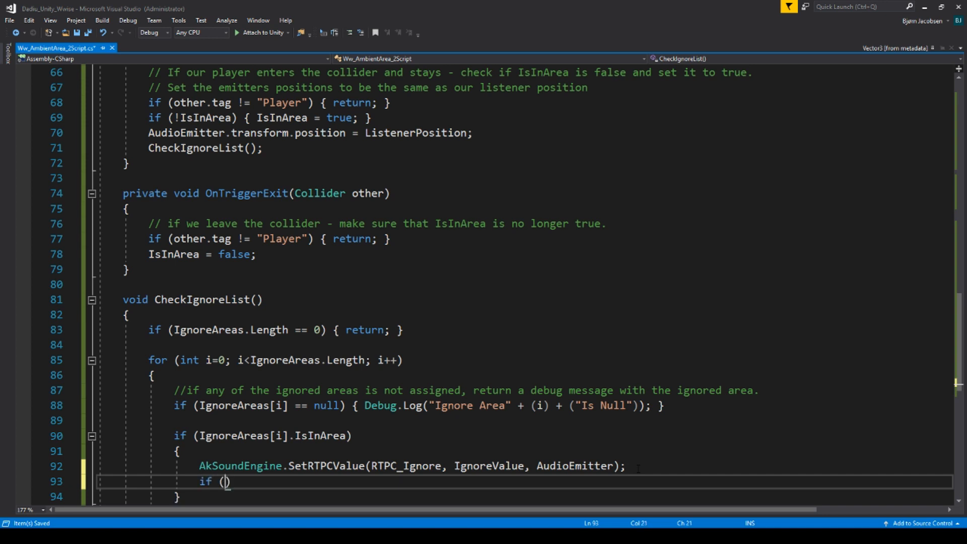
pyautogui.write('Enable_Debug')
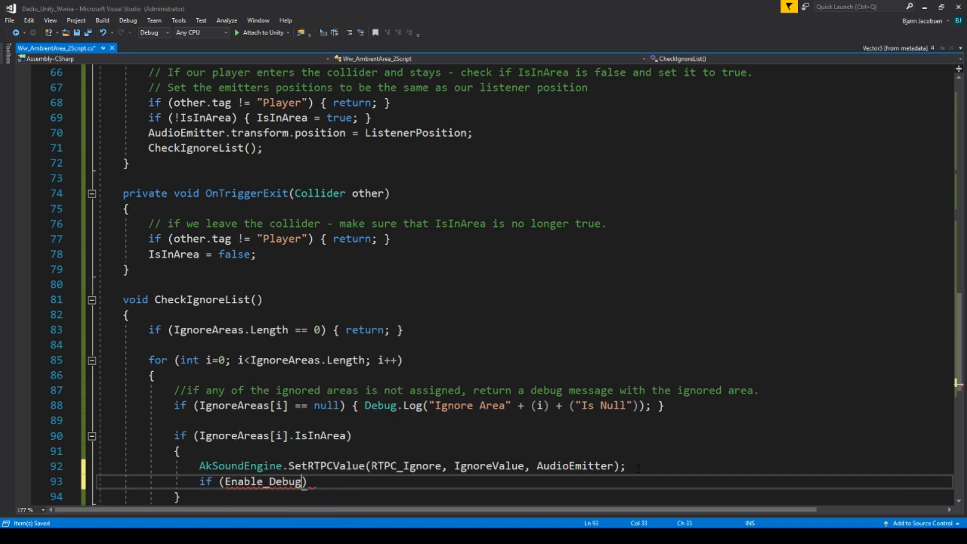
pyautogui.write('{ }')
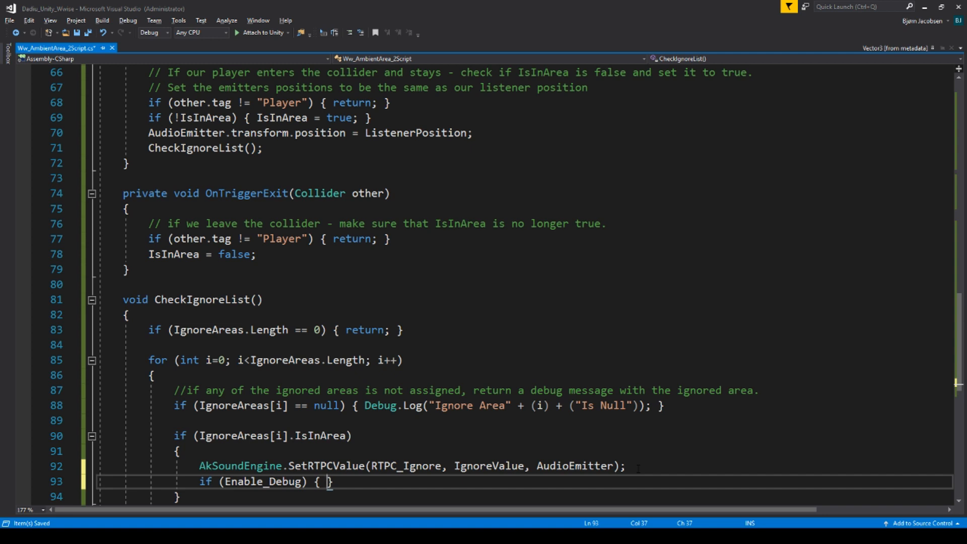
pyautogui.write('Debug.l')
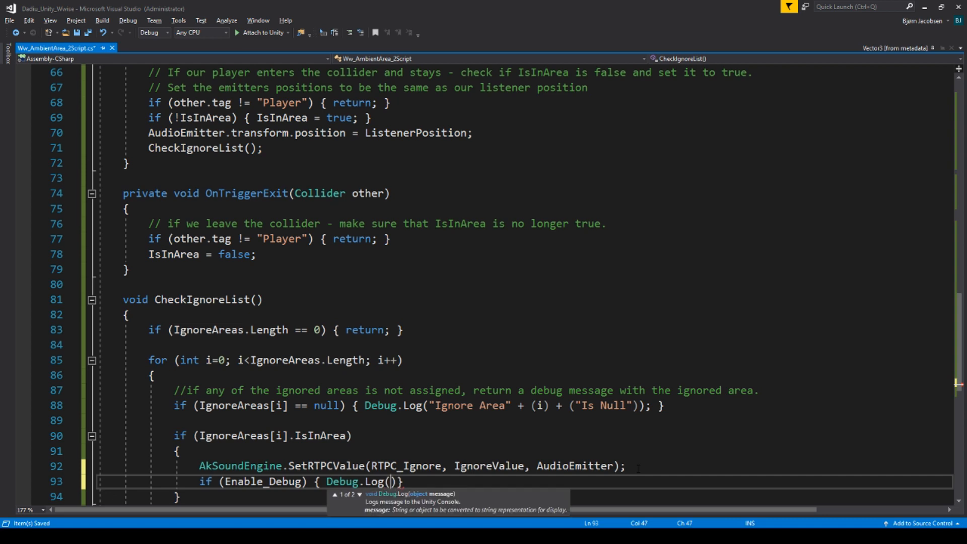
pyautogui.write('Is In Ignored Area"')
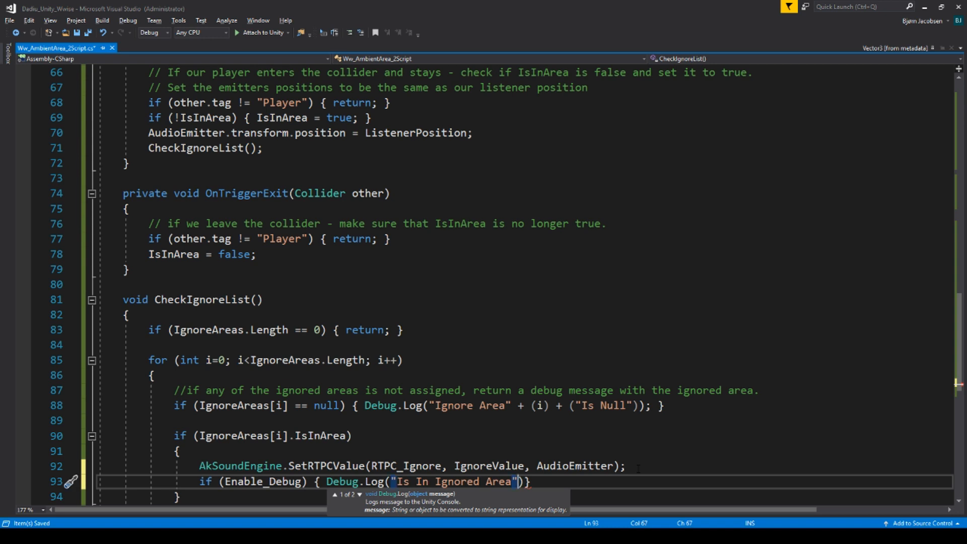
pyautogui.write('+ (i')
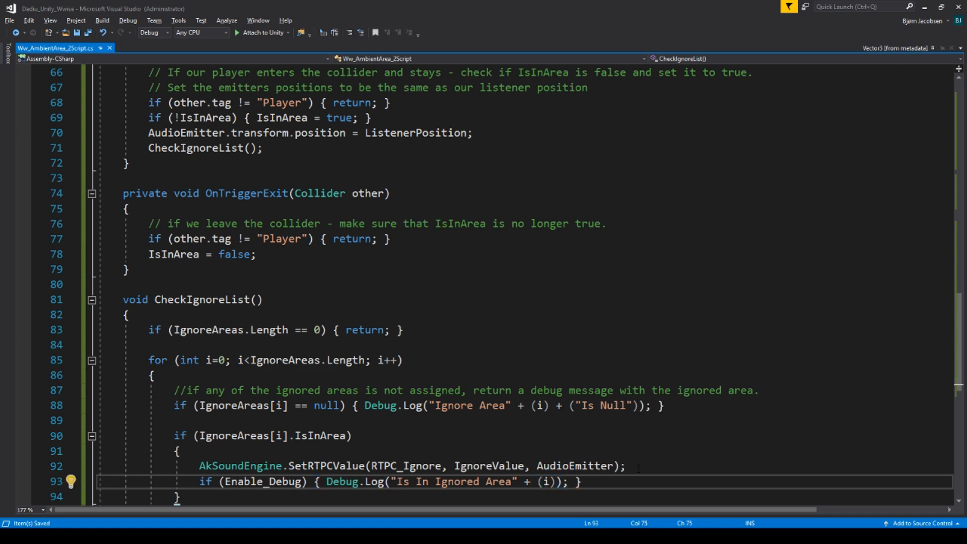
pyautogui.scroll(-3)
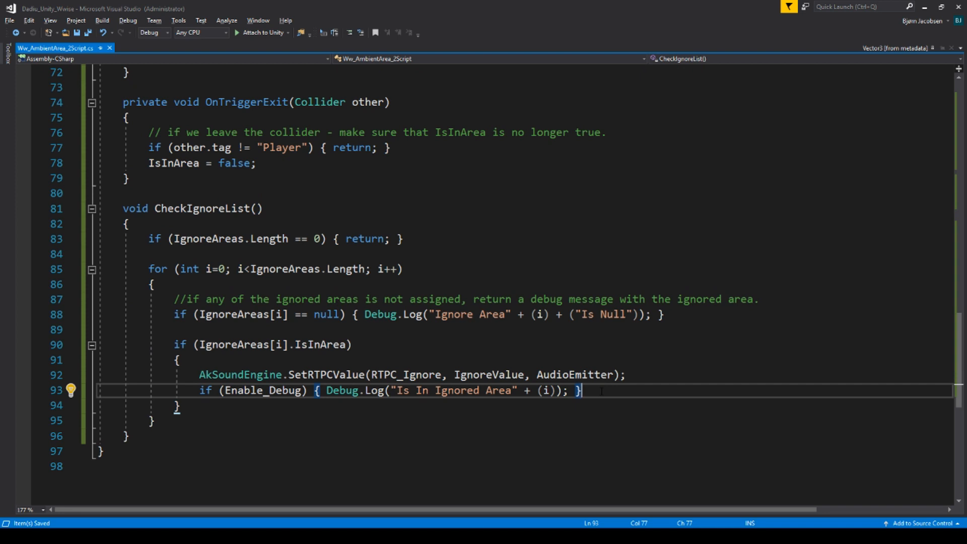
pyautogui.press('Enter')
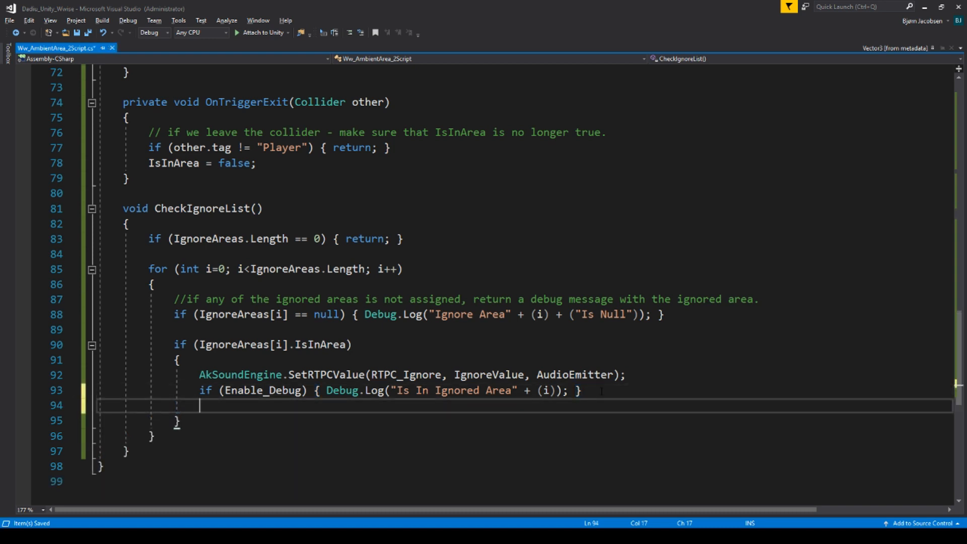
# Add an else branch calling AkSoundEngine.SetRTPCValue(RTPC_Ignore, 0, AudioEmitter).
pyautogui.write('else ()')
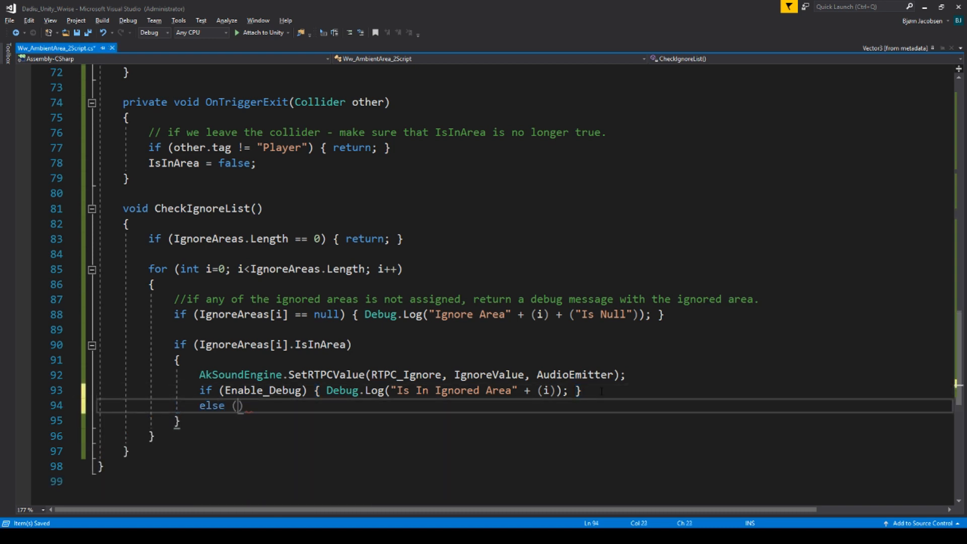
pyautogui.write('{ a')
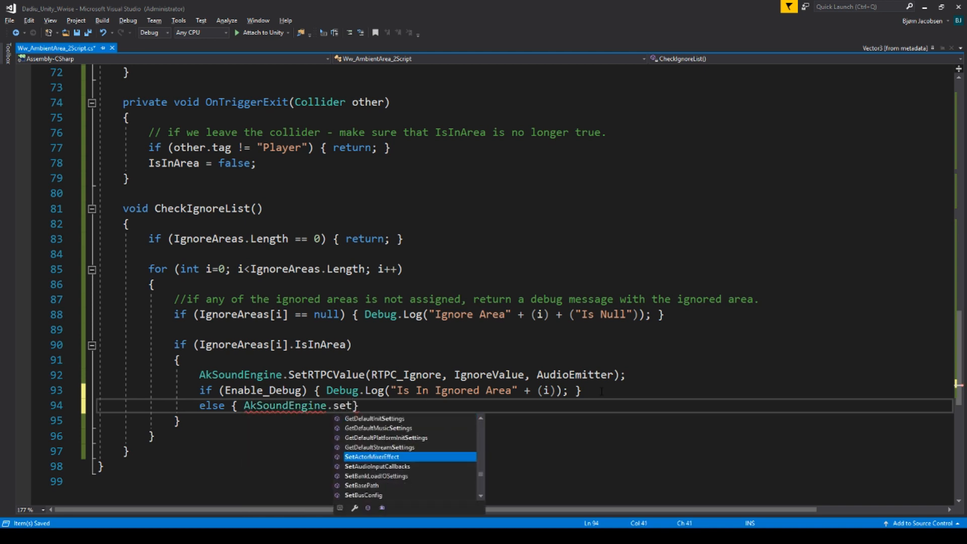
pyautogui.write('rt')
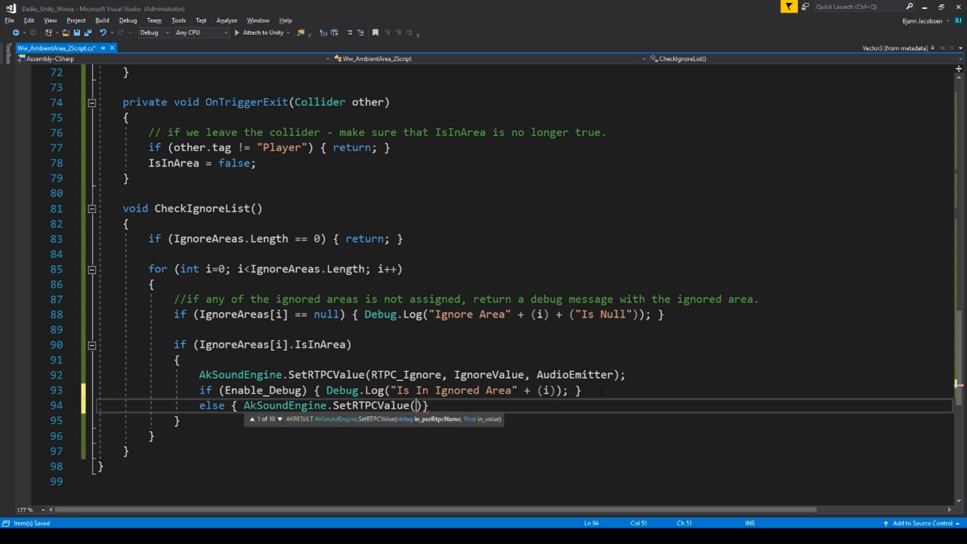
pyautogui.write('RTPC_Ignore')
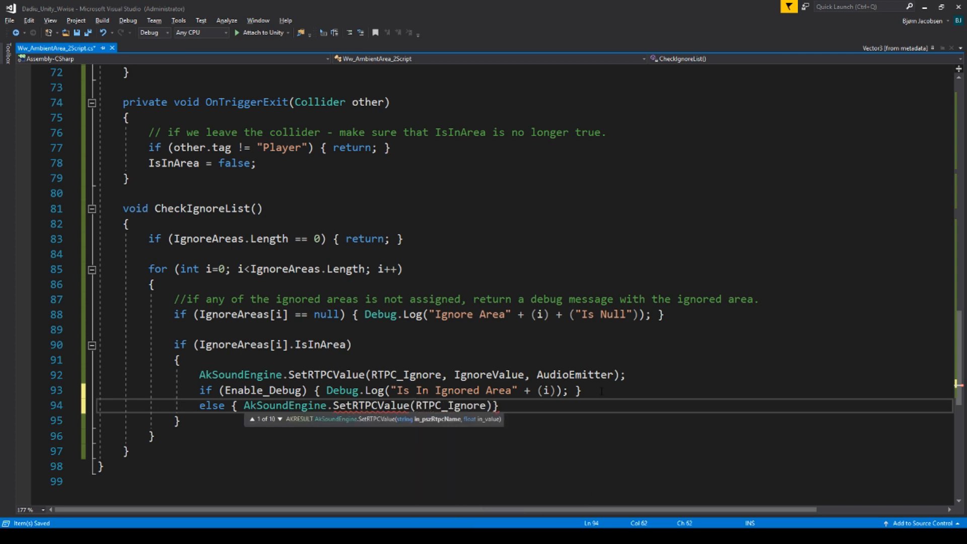
pyautogui.write(', 0, autmo')
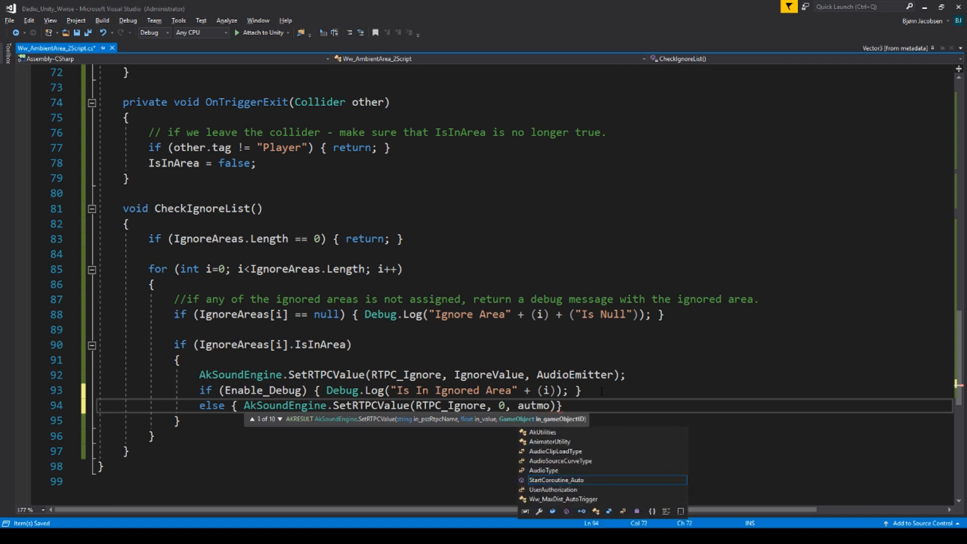
pyautogui.write('audioEmitter')
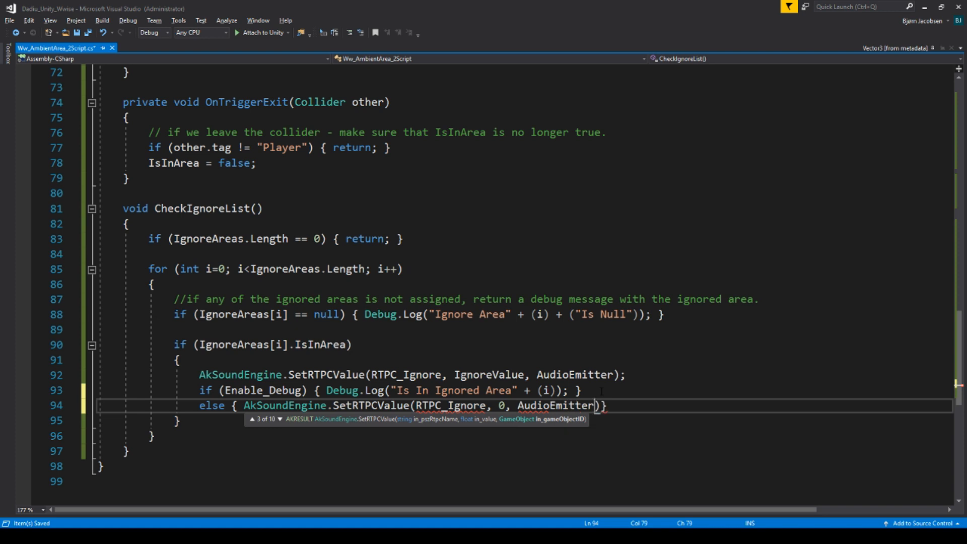
pyautogui.write(';')
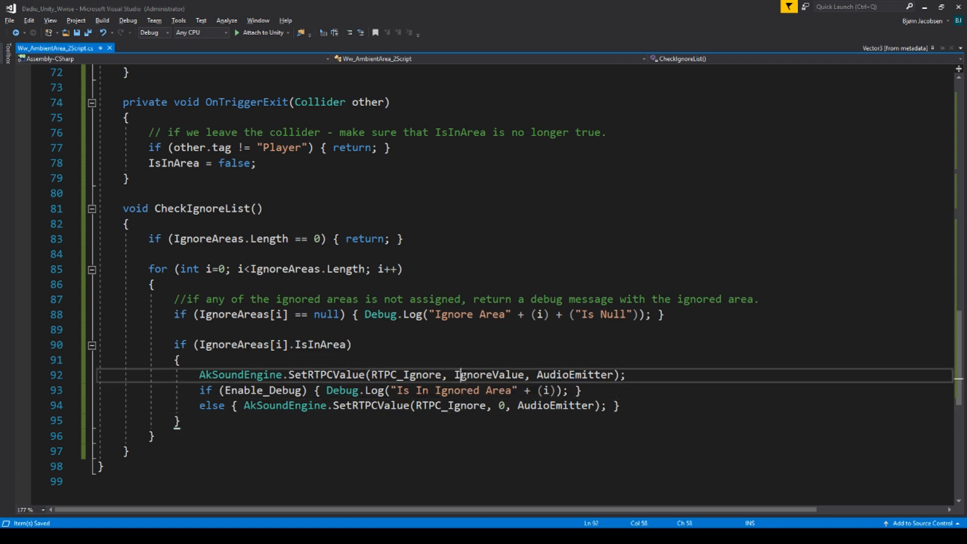
# Inspect AmbientMixer's RTPC_Amb_IgnoreValue curves for voice volume and low-pass filter in Wwise.
pyautogui.doubleClick(239, 374)
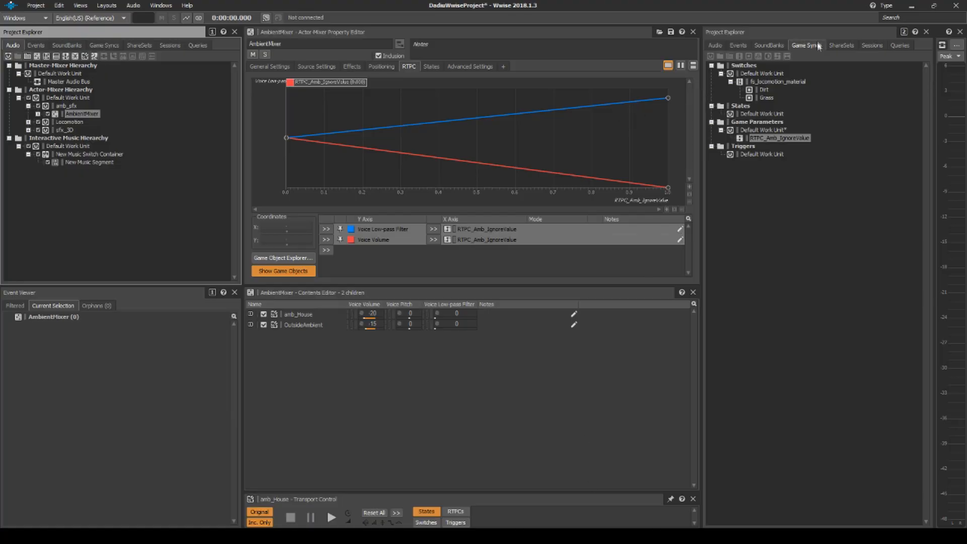
pyautogui.doubleClick(778, 137)
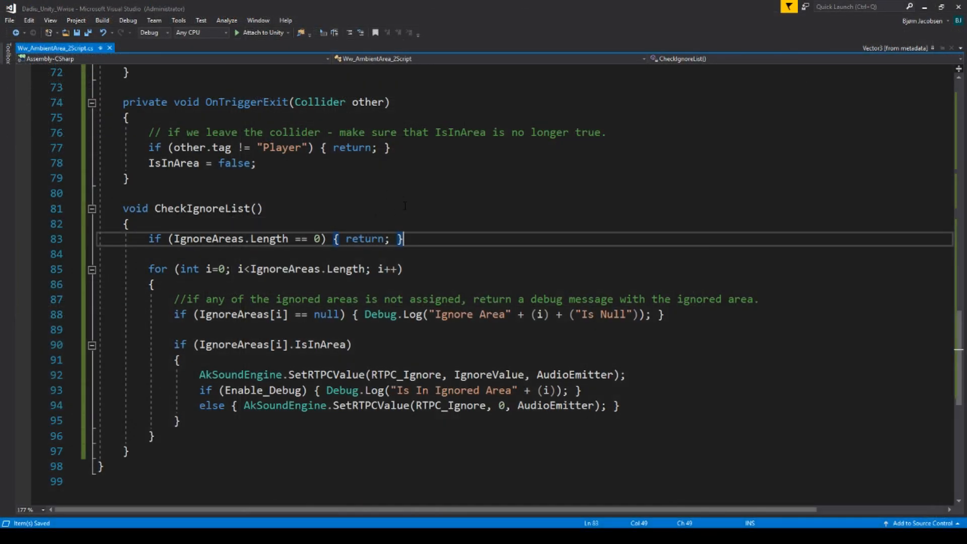
pyautogui.moveTo(400, 239); pyautogui.dragTo(216, 239)
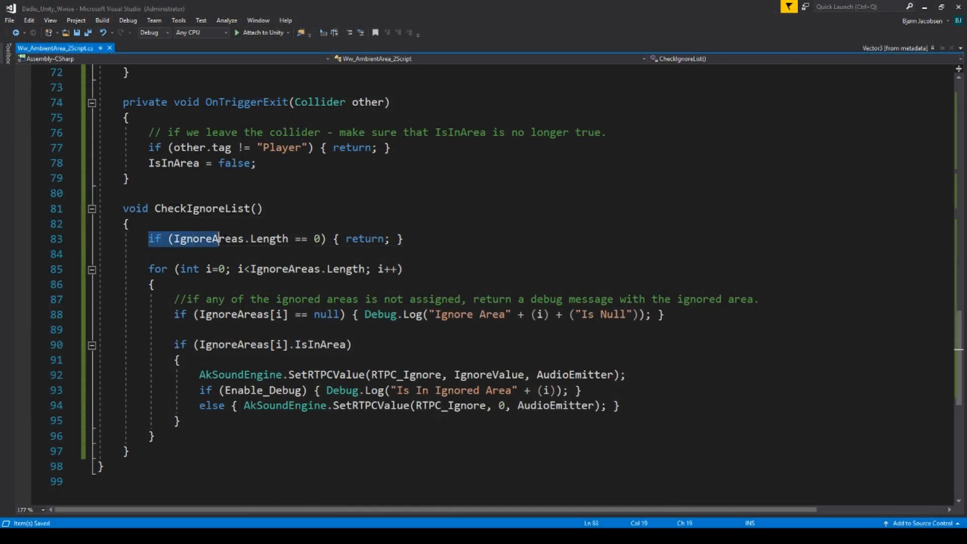
pyautogui.click(403, 239)
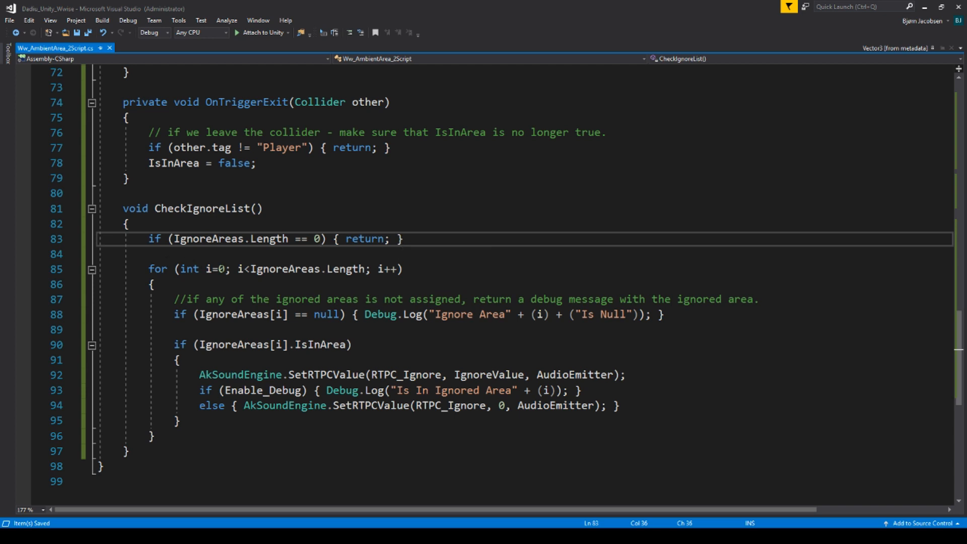
pyautogui.moveTo(148, 268); pyautogui.dragTo(156, 436)
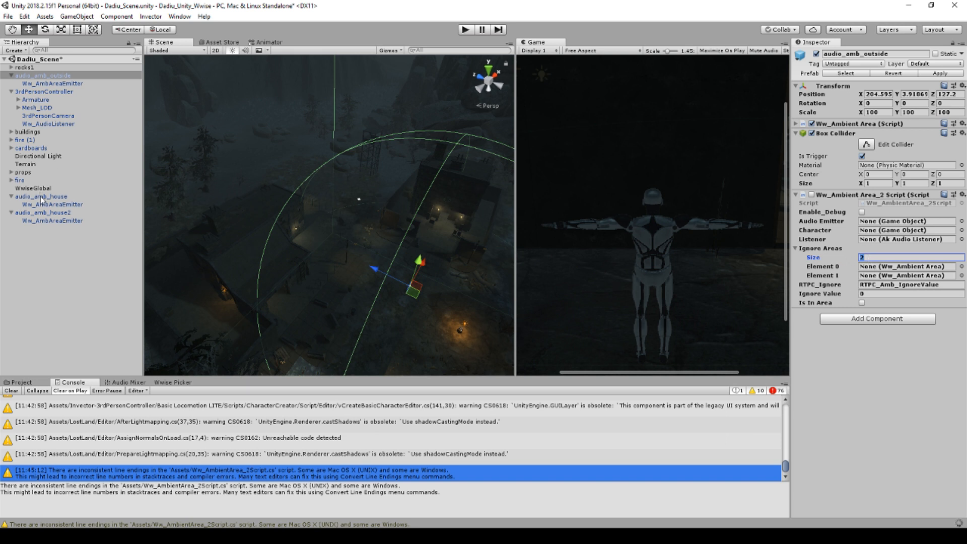
# Confirm two ignore-area slots on audio_amb_outside's Ww_Ambient Area_2 Script.
pyautogui.click(39, 196)
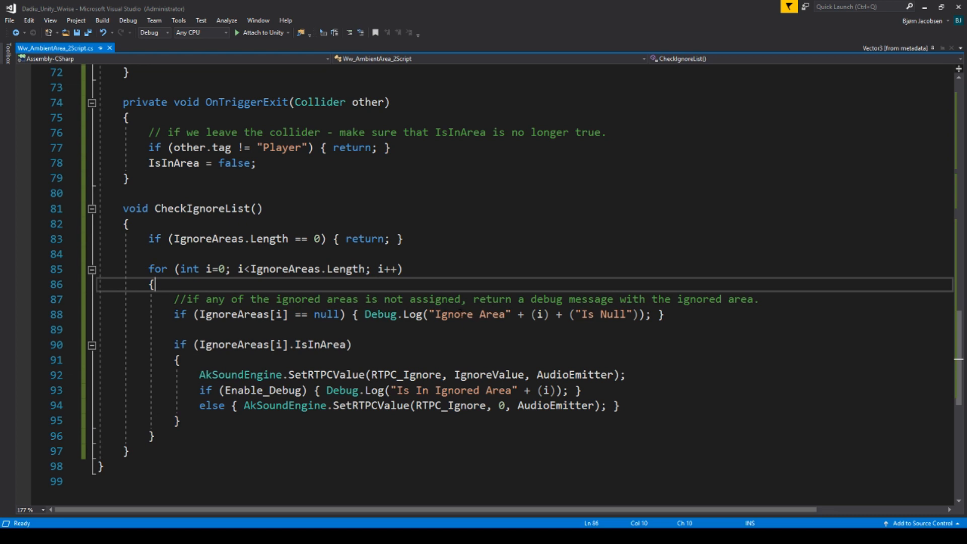
pyautogui.click(651, 314)
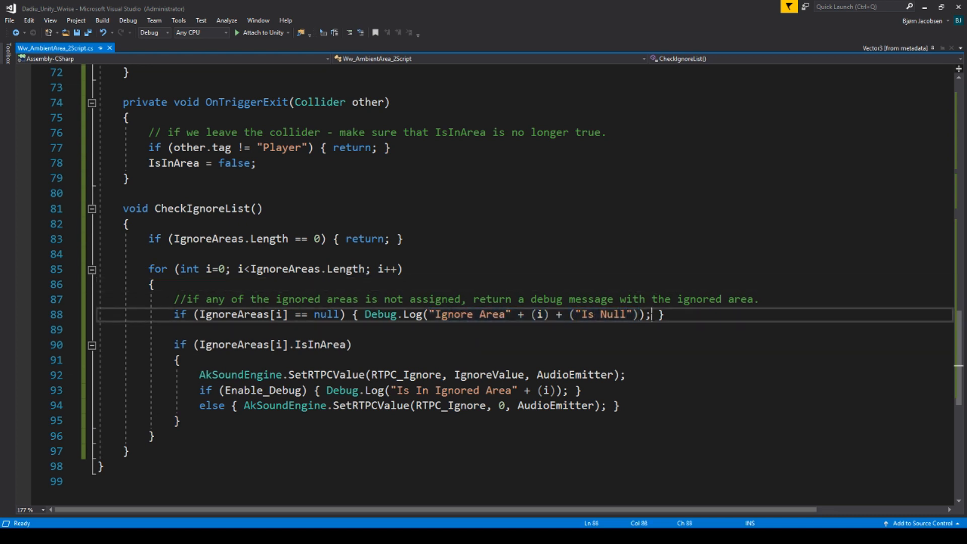
pyautogui.doubleClick(379, 314)
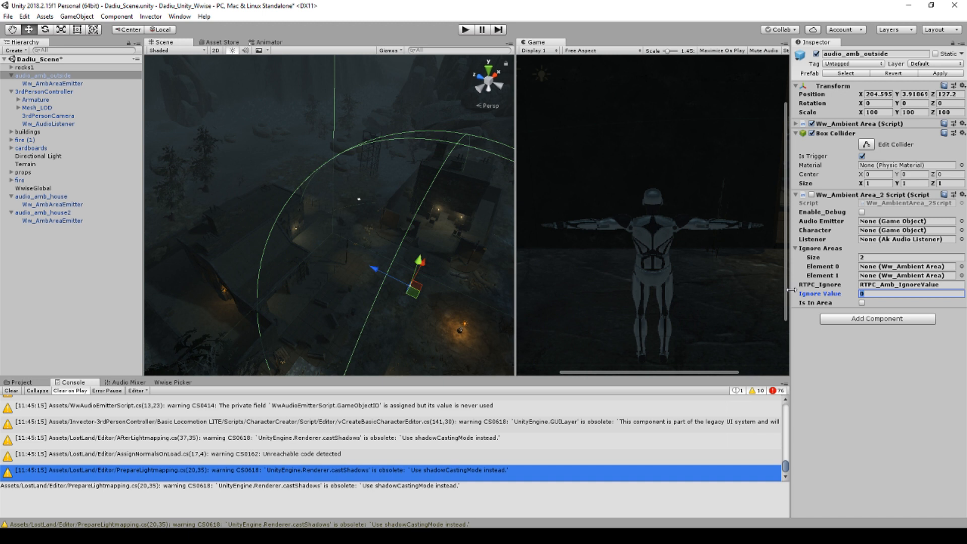
# Enter 0.5, then 0.6, into the outside area's Ignore Value field.
pyautogui.write('0.5')
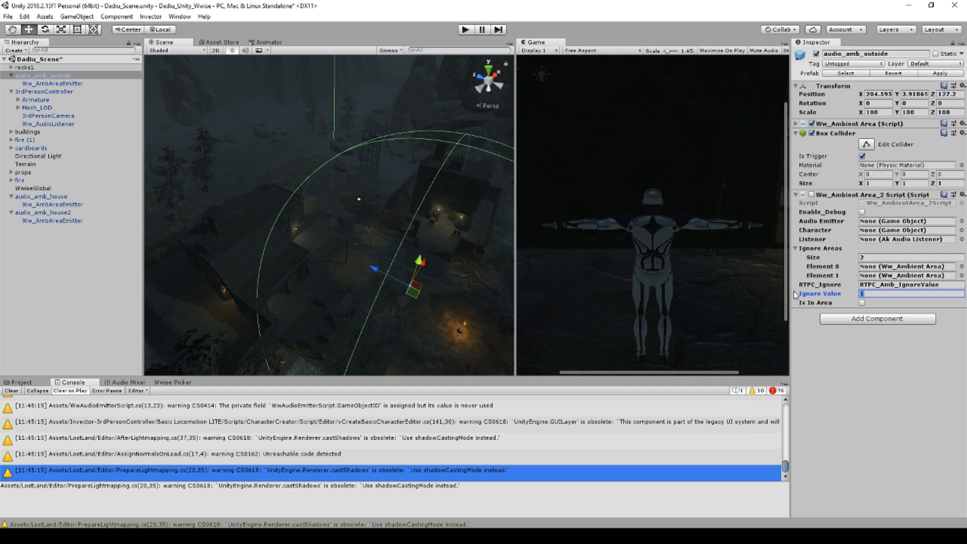
pyautogui.write('0.6')
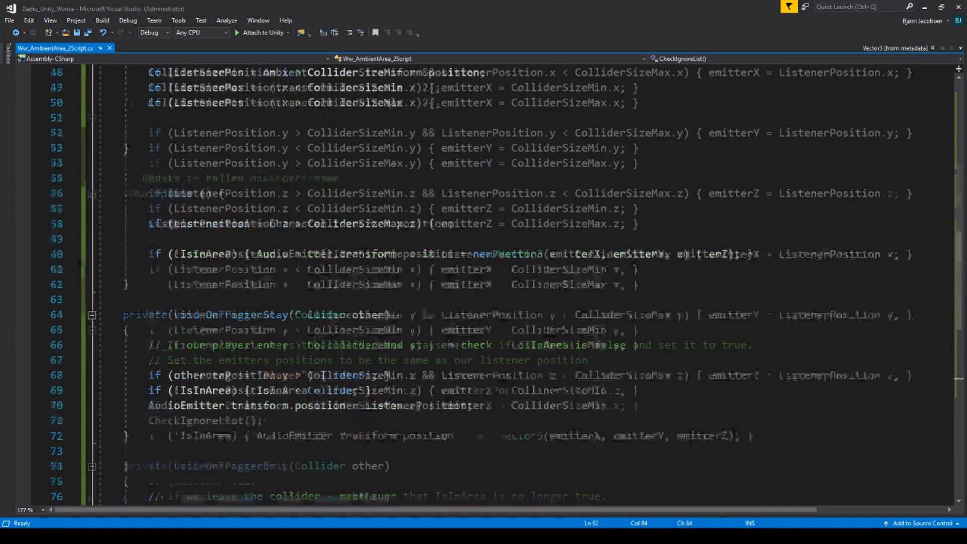
pyautogui.scroll(3)
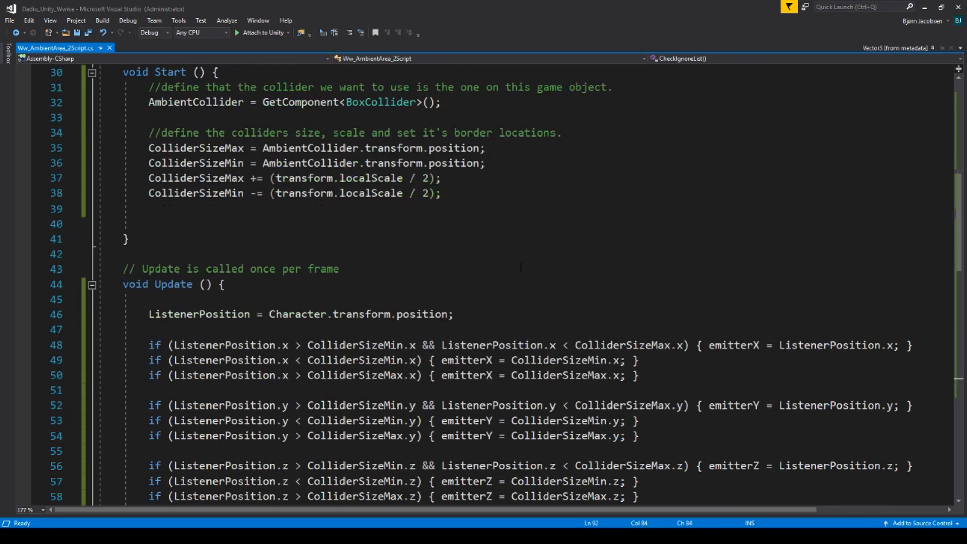
pyautogui.scroll(-3)
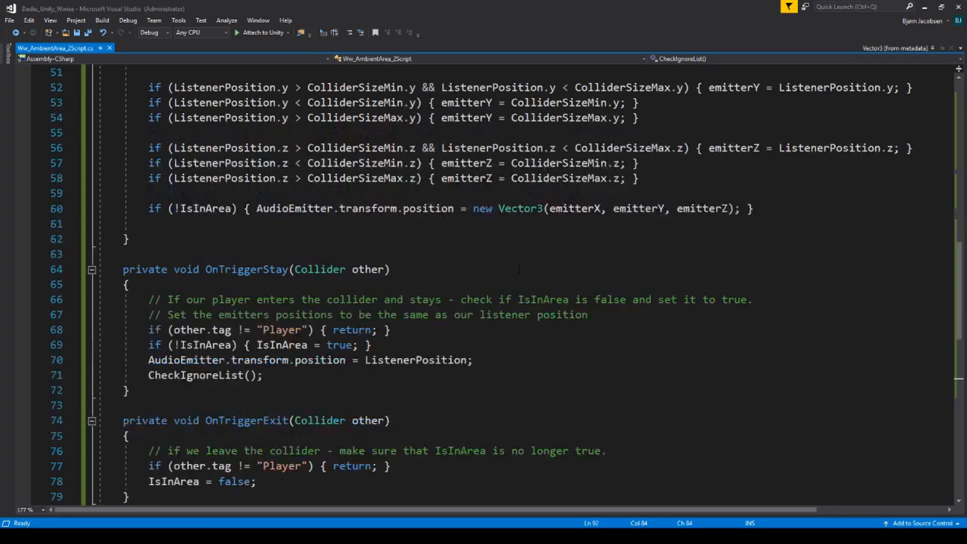
pyautogui.scroll(-3)
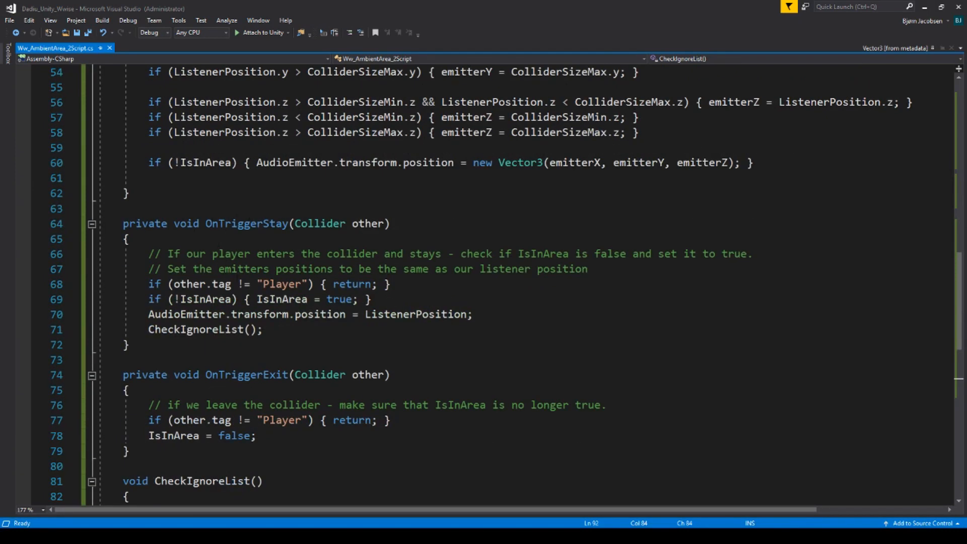
pyautogui.doubleClick(205, 329)
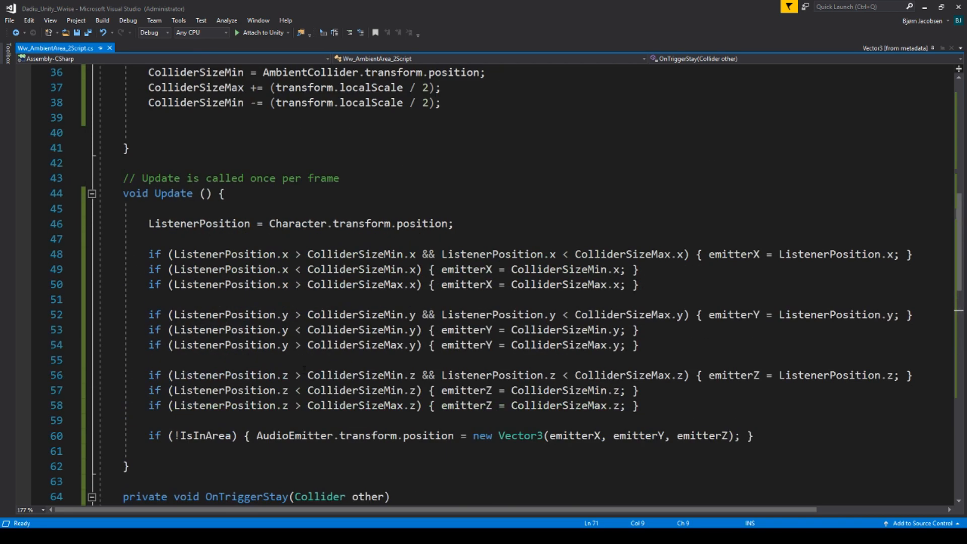
pyautogui.scroll(-3)
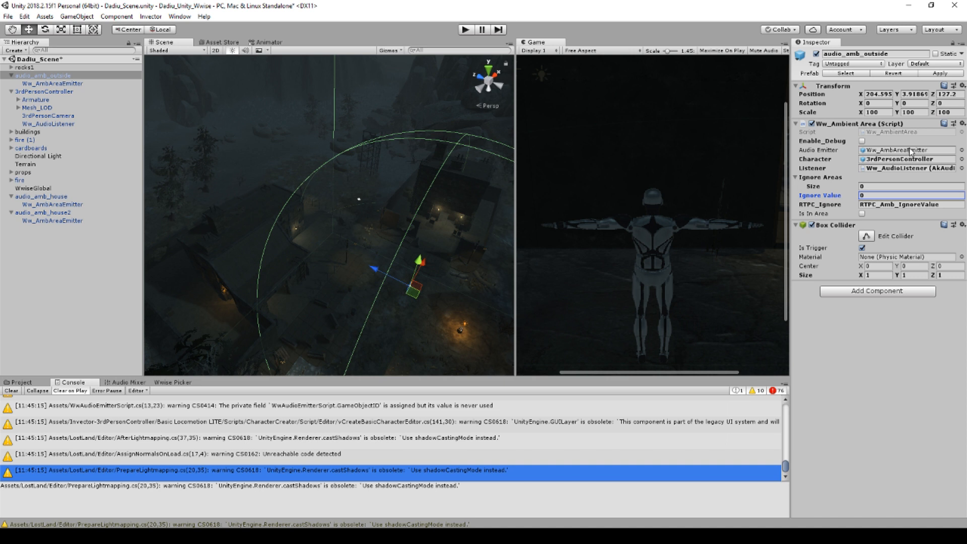
pyautogui.moveTo(935, 149)
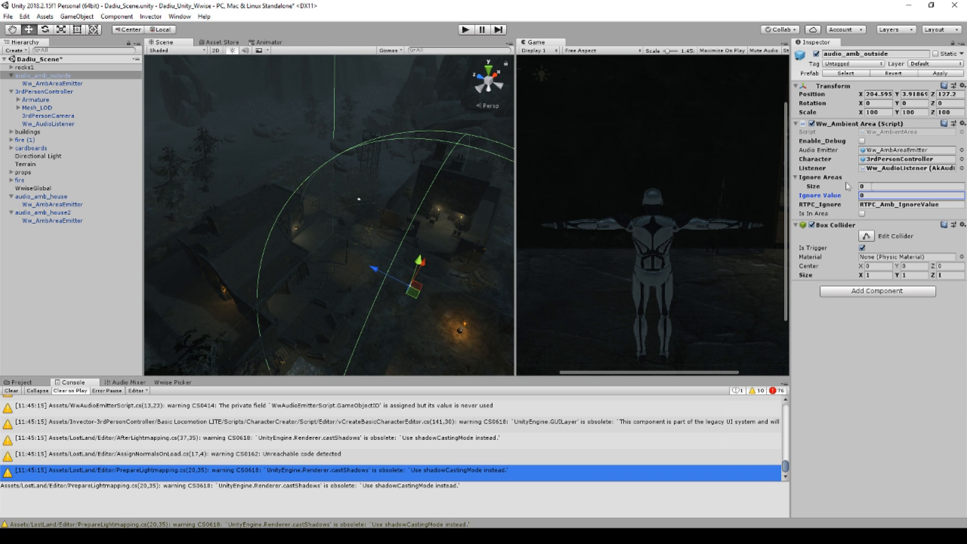
# Set Ignore Areas Size to 2 and assign audio_amb_house and audio_amb_house2.
pyautogui.write('2')
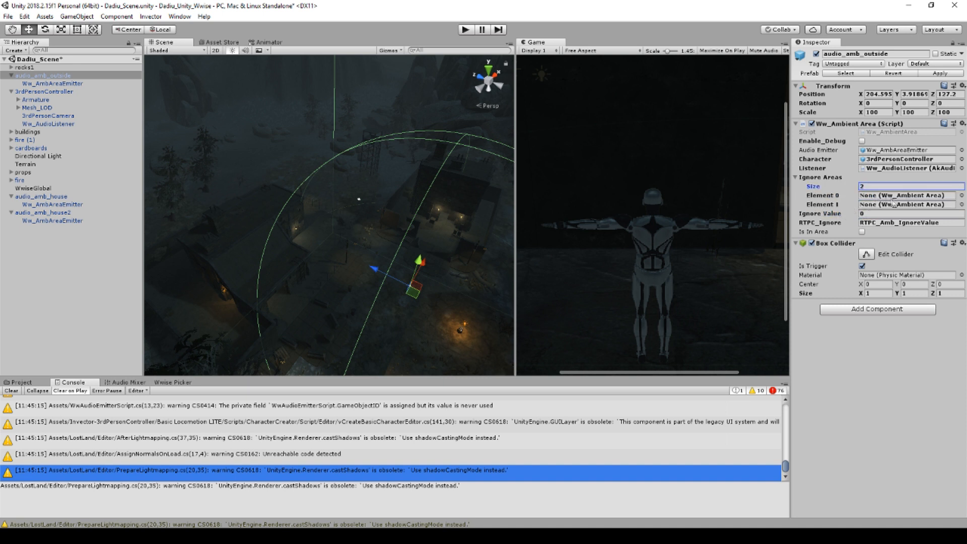
pyautogui.click(906, 187)
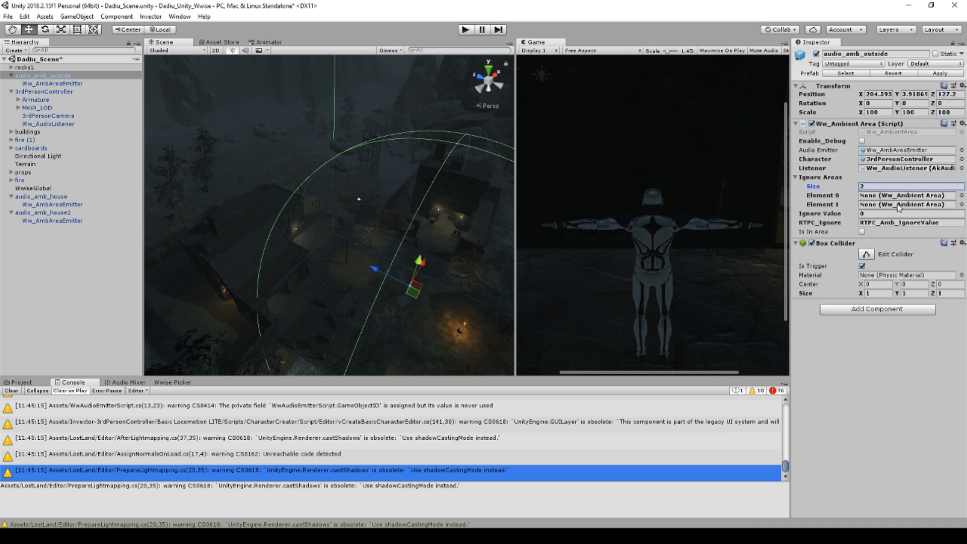
pyautogui.click(909, 186)
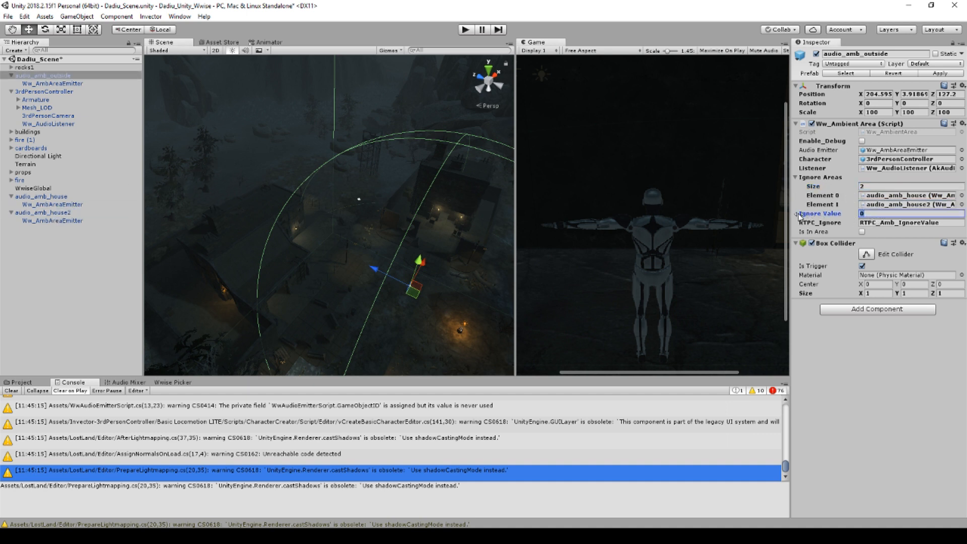
# Set Ignore Value to 0.6 and enable Enable_Debug on the outside area.
pyautogui.write('0.6')
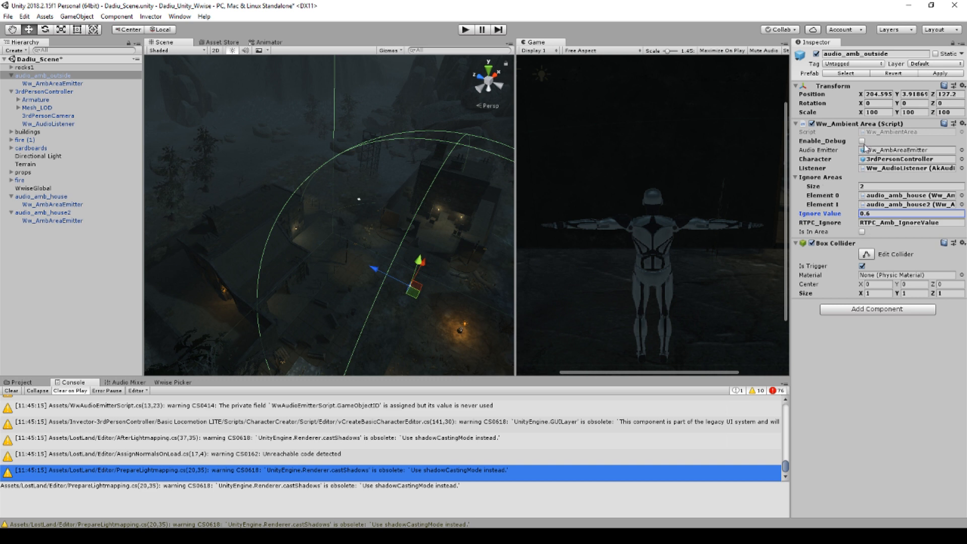
pyautogui.click(861, 140)
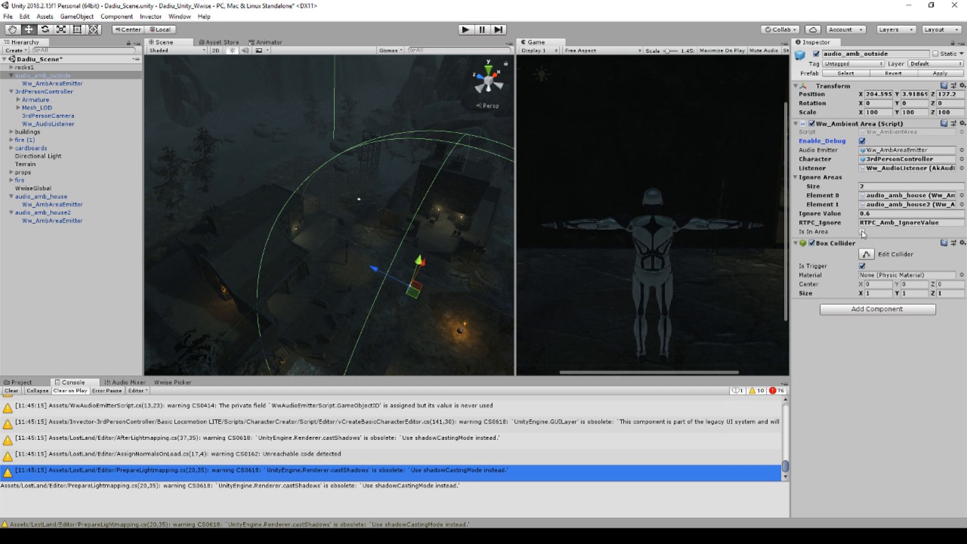
pyautogui.click(39, 196)
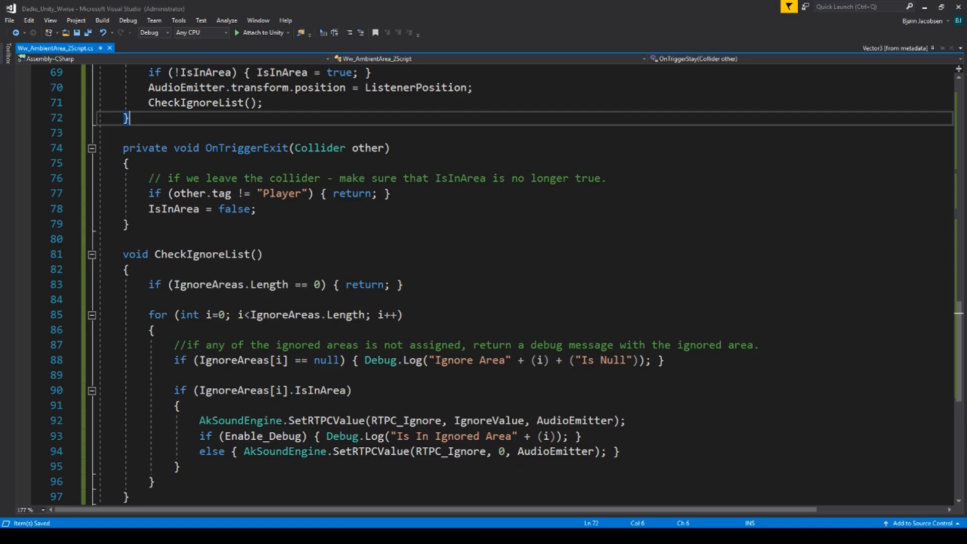
pyautogui.scroll(-3)
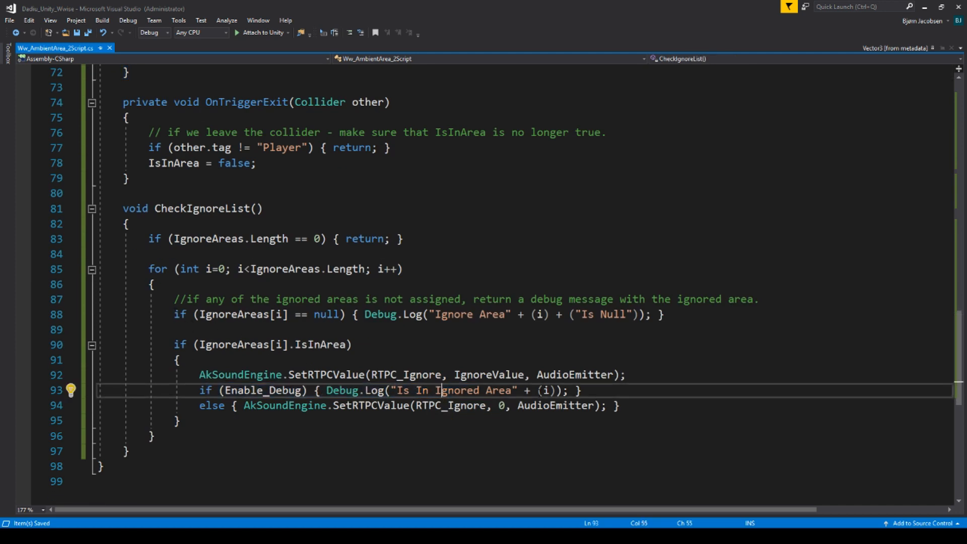
pyautogui.click(178, 359)
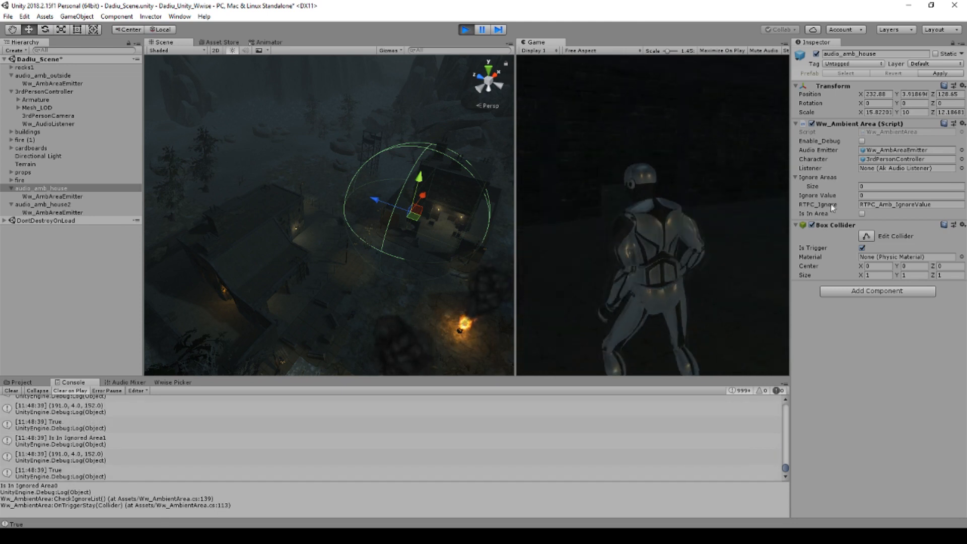
# Resize audio_amb_house's Ignore Areas list to 10, then 1000, during play.
pyautogui.click(909, 186)
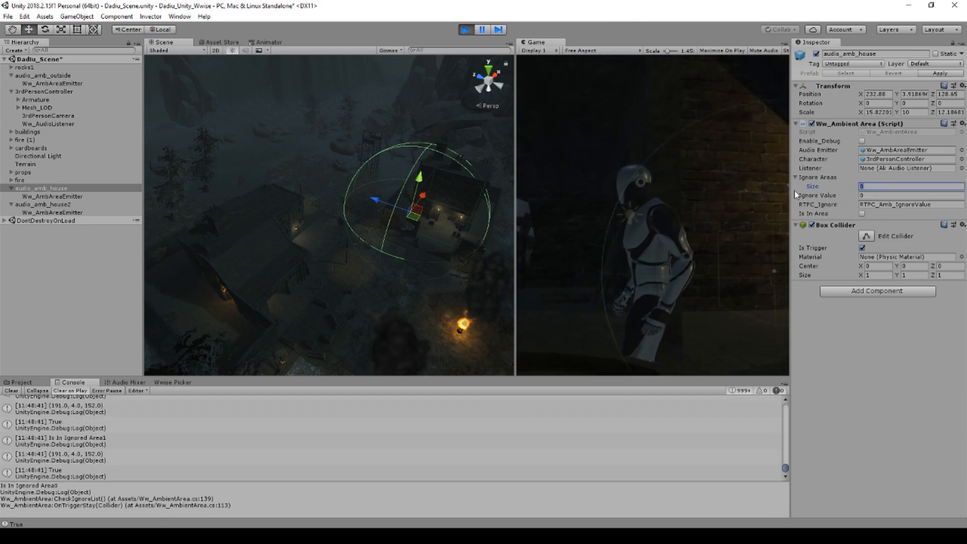
pyautogui.write('10')
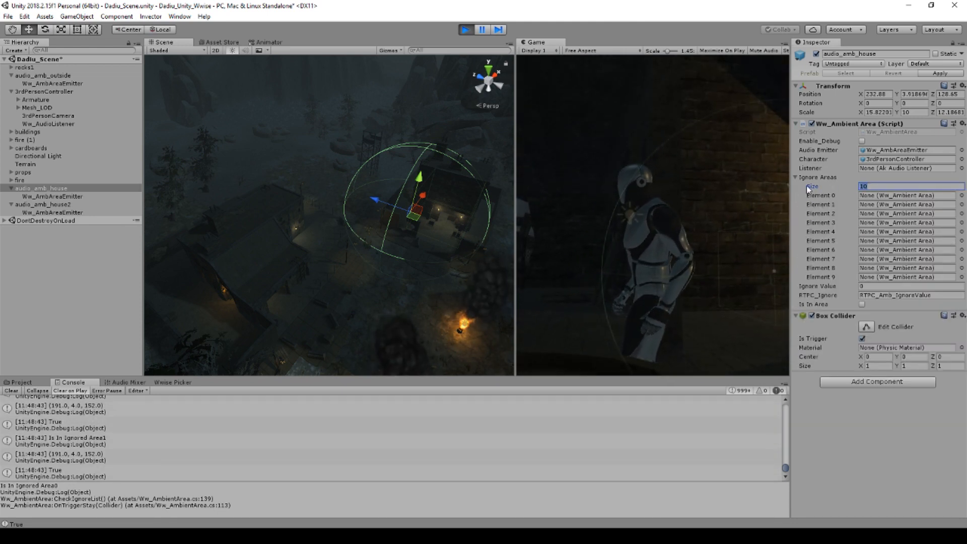
pyautogui.write('1000')
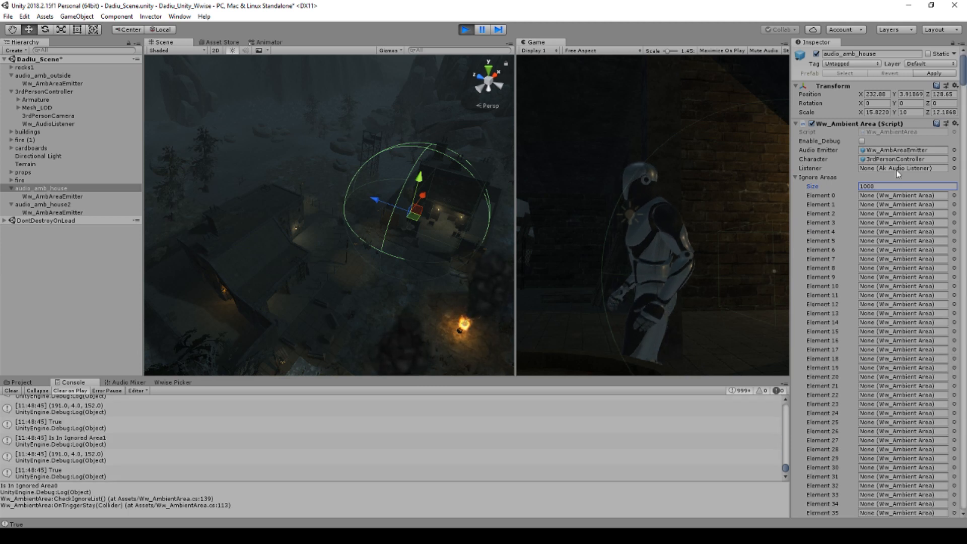